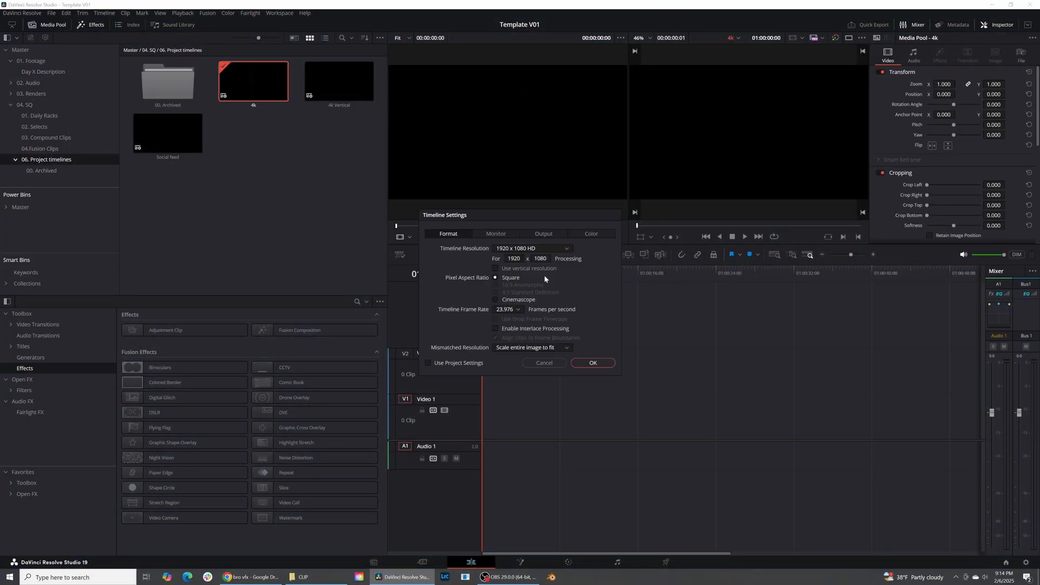
{"action": "mouse_move", "coordinate": [554, 274]}
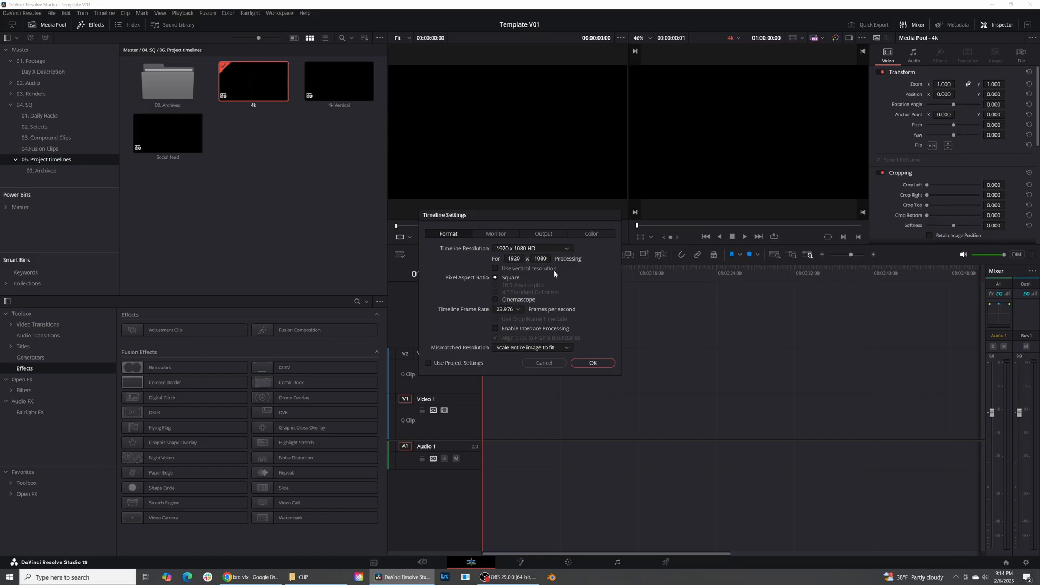
Set Color science to DaVinci YRGB Color Managed and Output color space to Rec.709 Gamma 2.4.
{"action": "left_click", "coordinate": [589, 234]}
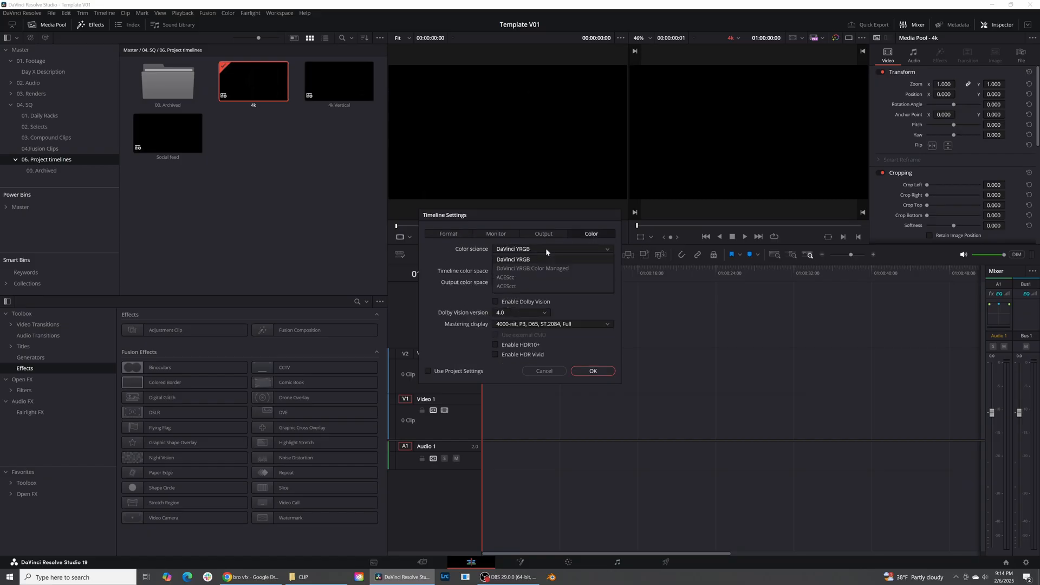
{"action": "left_click", "coordinate": [531, 268]}
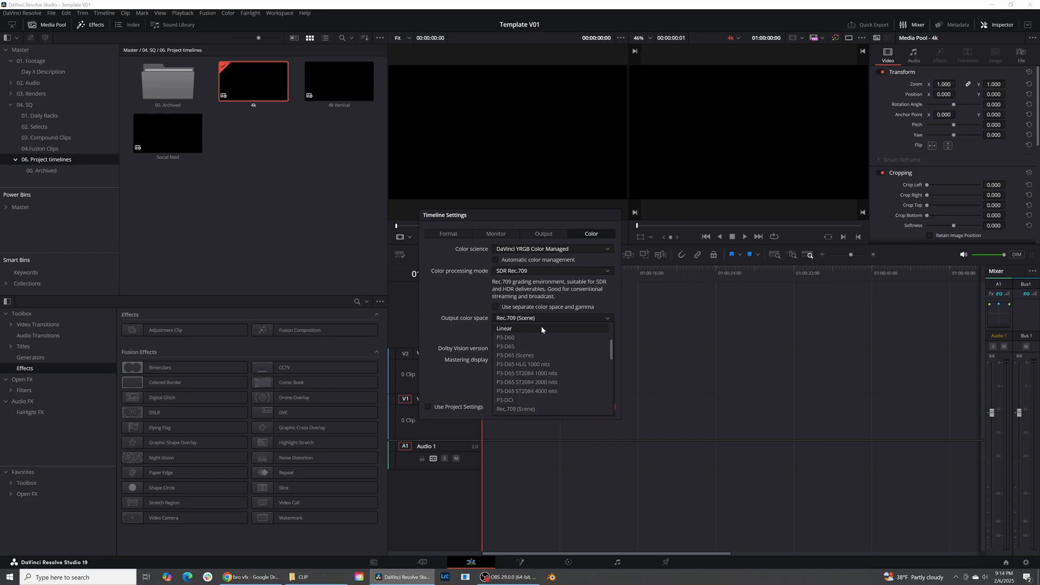
{"action": "scroll", "scroll_direction": "down", "scroll_amount": 3}
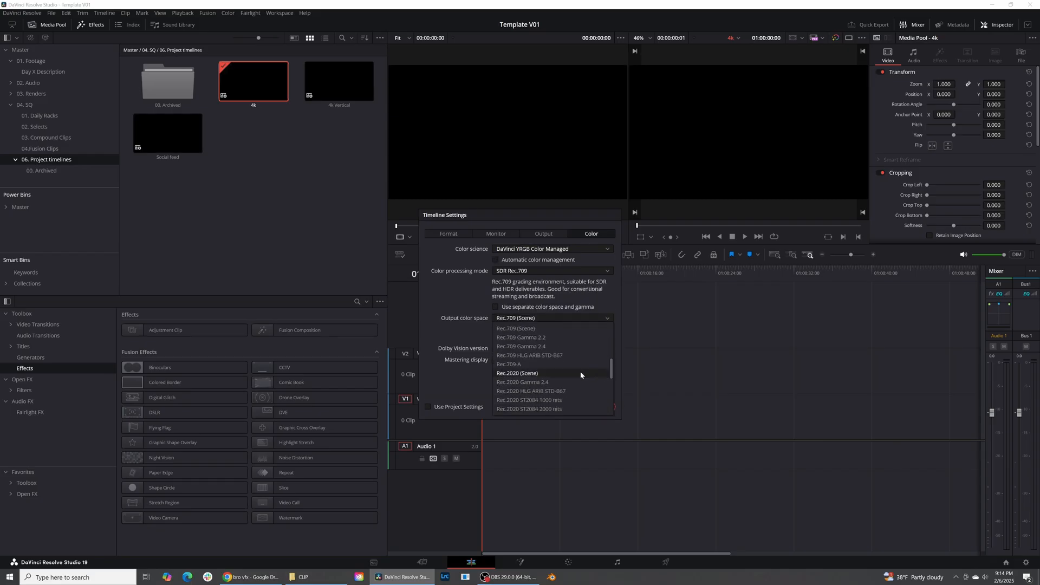
{"action": "left_click", "coordinate": [521, 347]}
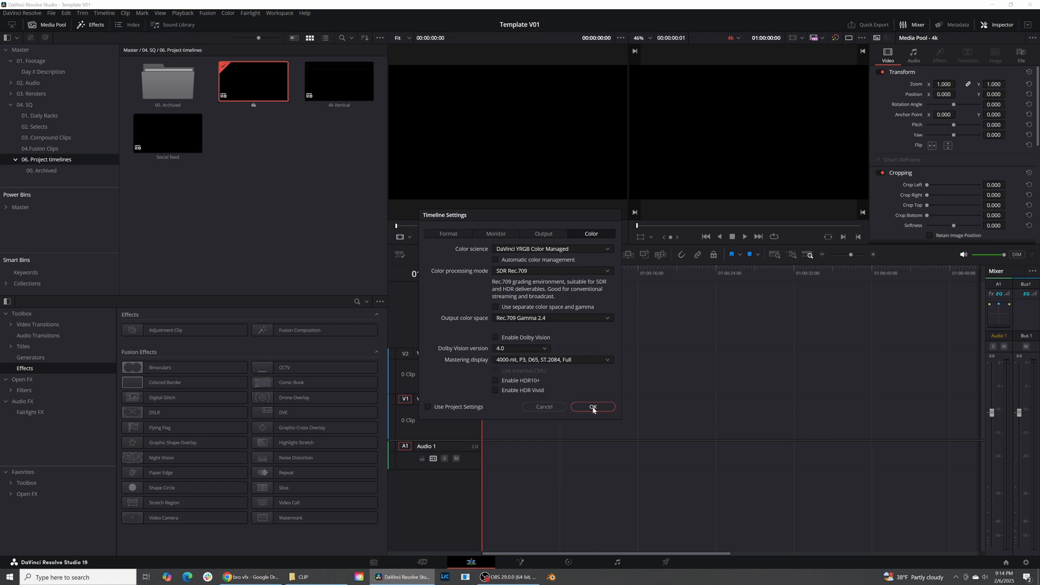
{"action": "left_click", "coordinate": [592, 406]}
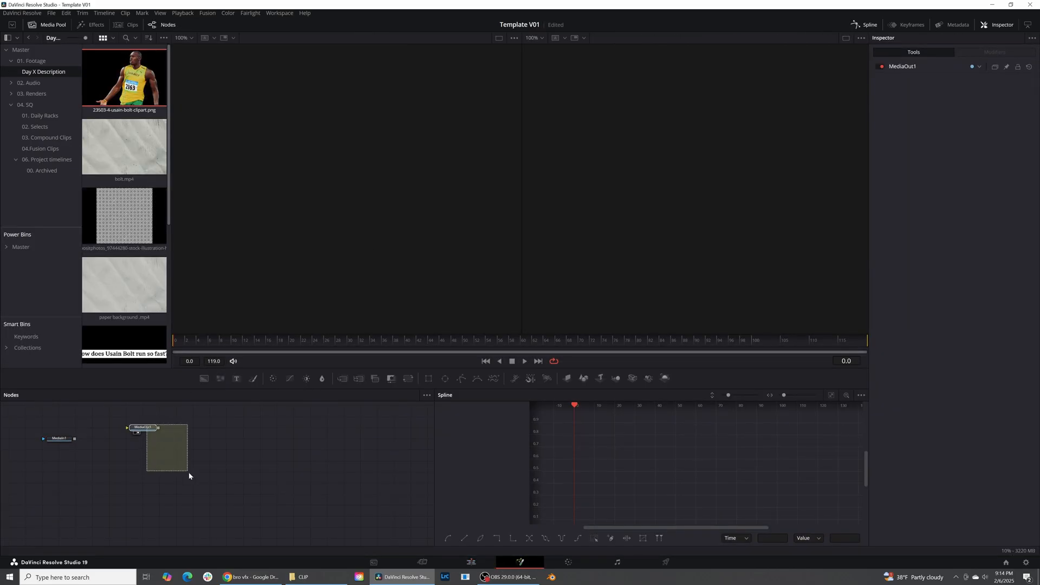
Add a Background node and bring the Bolt cutout and halftone pattern images into the Fusion composition.
{"action": "left_click", "coordinate": [144, 427]}
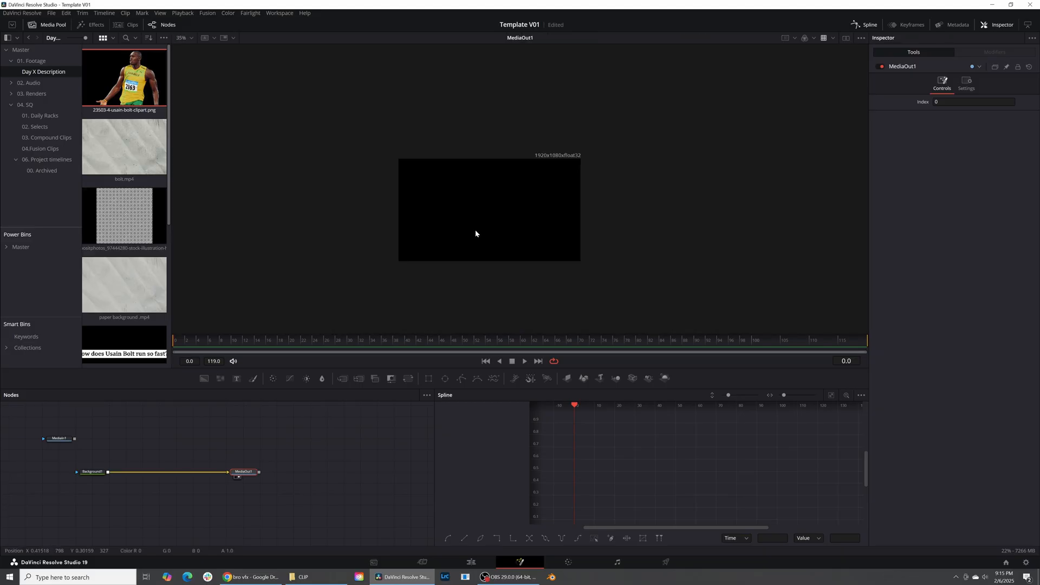
{"action": "left_click", "coordinate": [125, 426]}
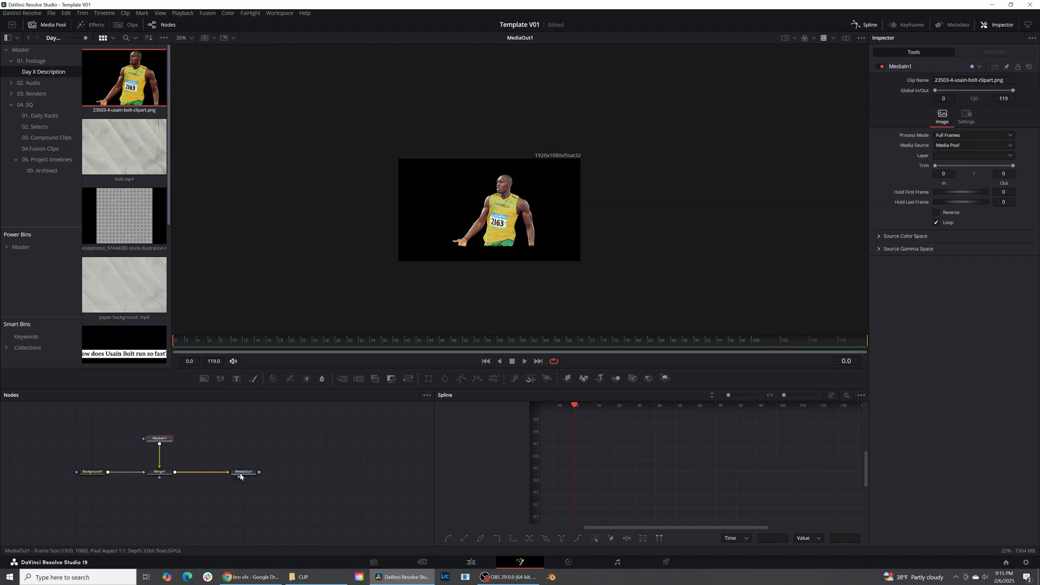
{"action": "left_click", "coordinate": [244, 471]}
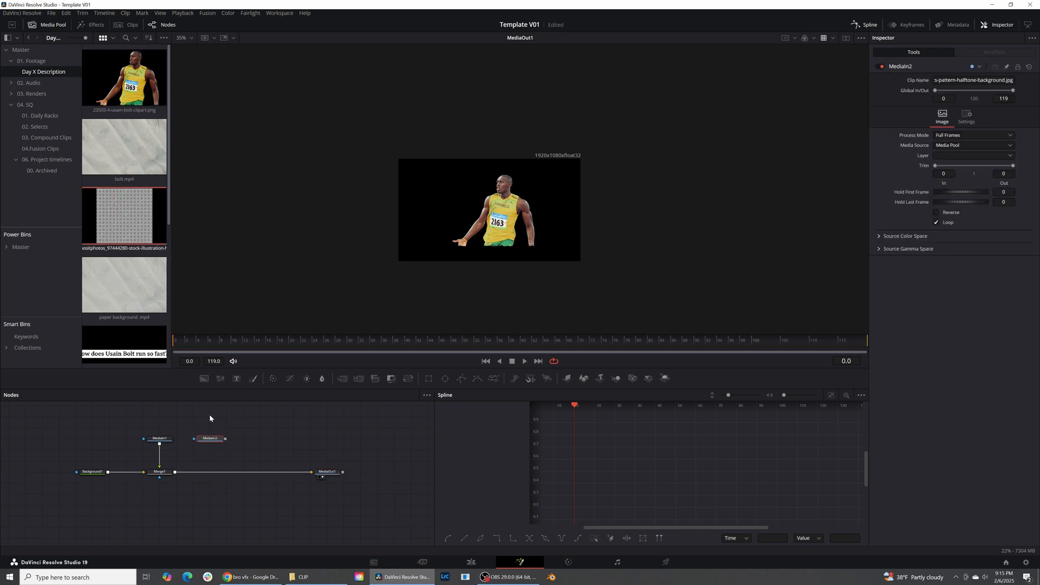
Arrange the MediaIn nodes and scale the Bolt cutout to about 1.40 in Merge1, recentring it.
{"action": "left_click", "coordinate": [224, 439]}
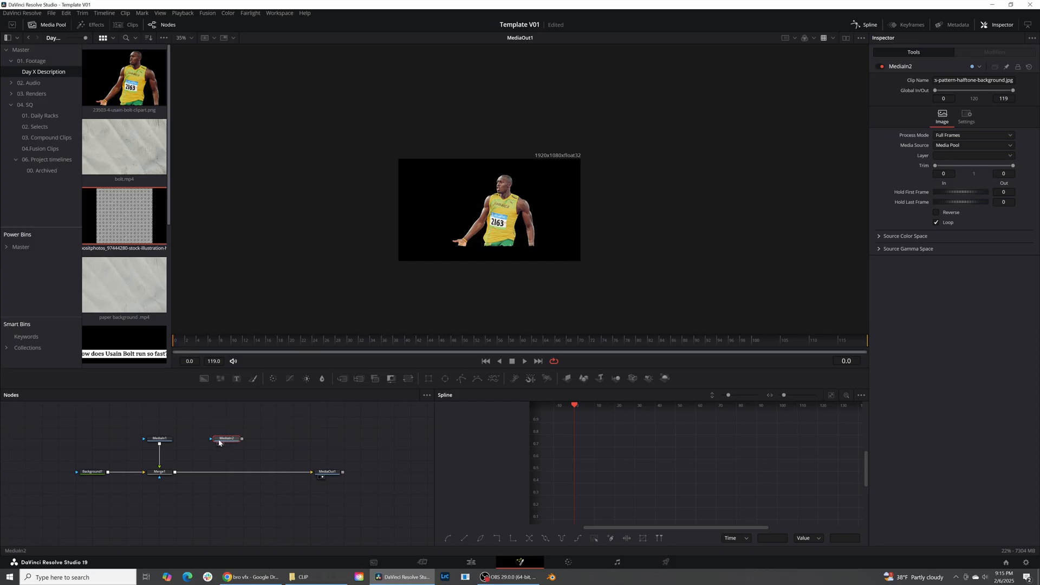
{"action": "mouse_move", "coordinate": [214, 429]}
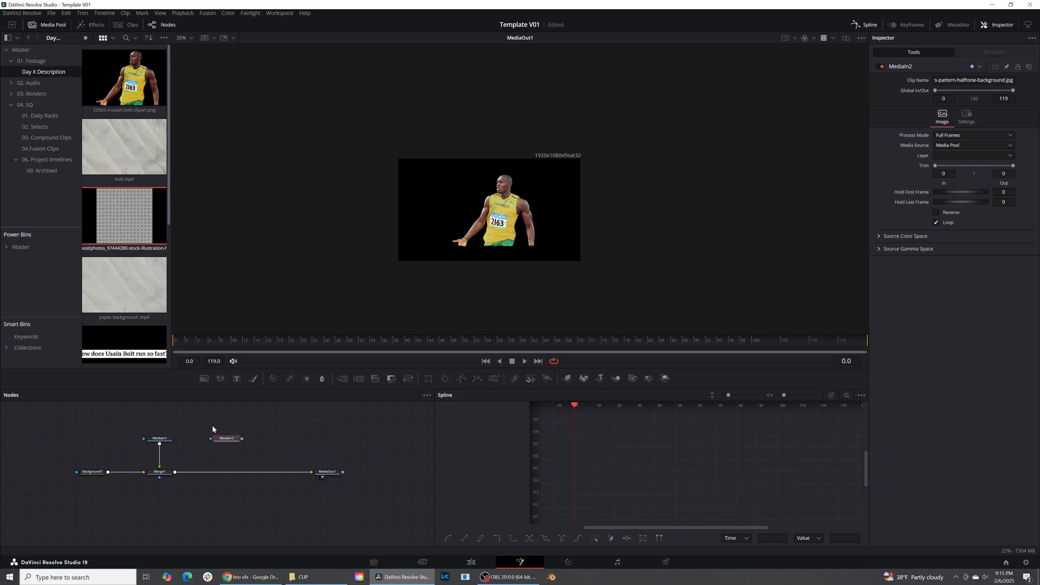
{"action": "left_click", "coordinate": [159, 428]}
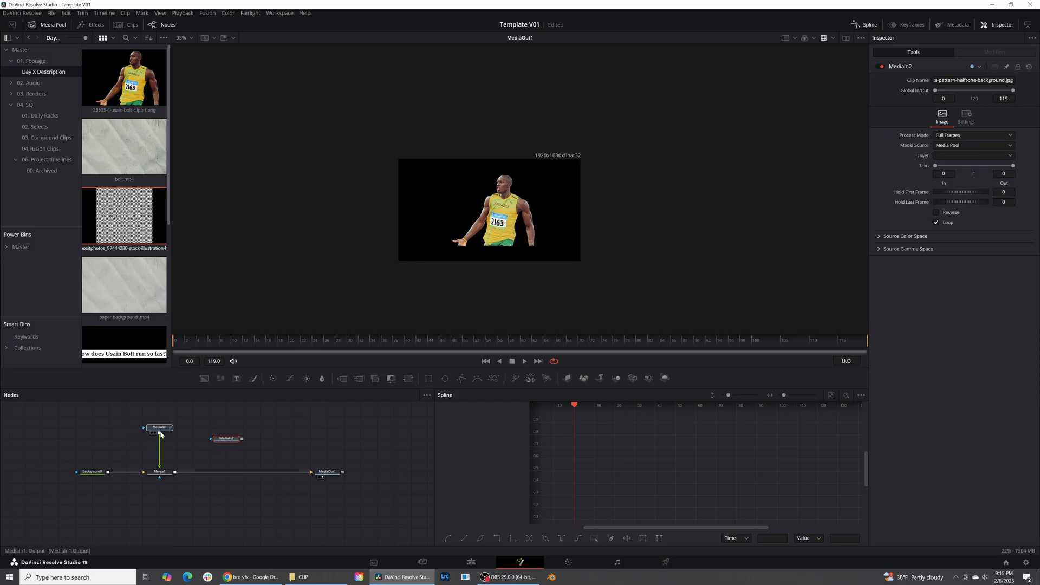
{"action": "left_click", "coordinate": [158, 471]}
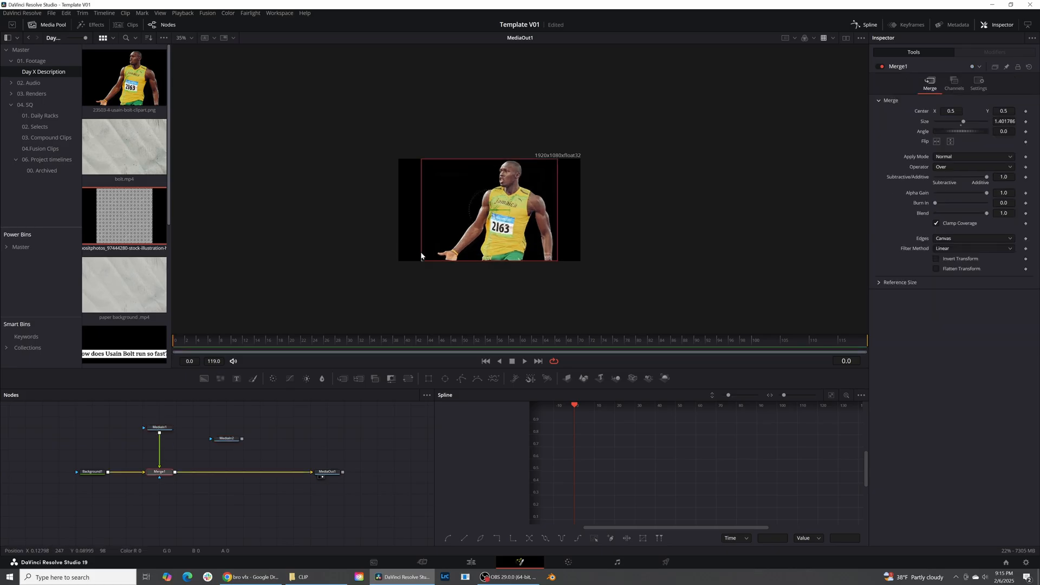
{"action": "mouse_move", "coordinate": [484, 218]}
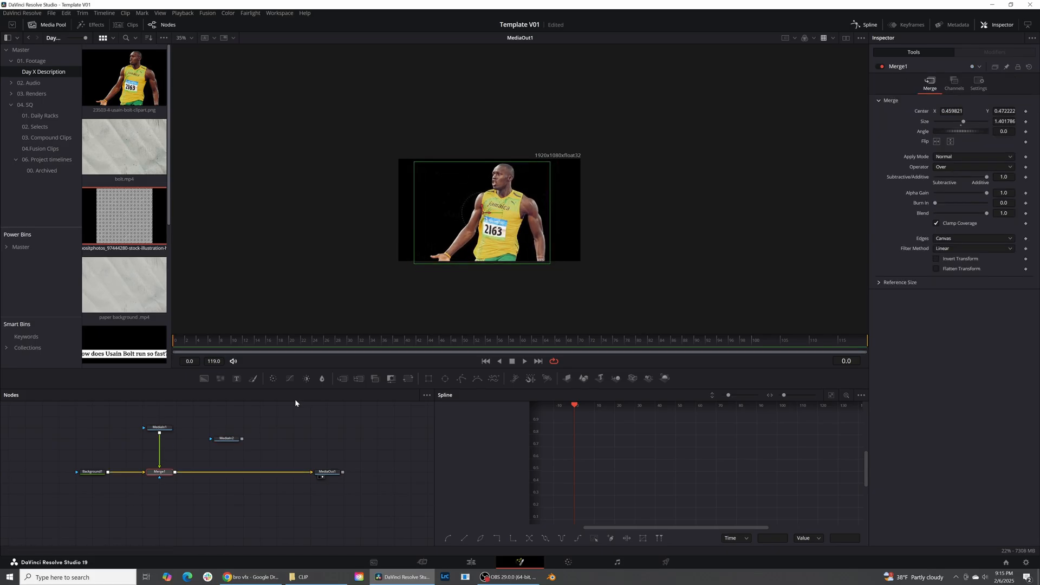
{"action": "left_click", "coordinate": [225, 428]}
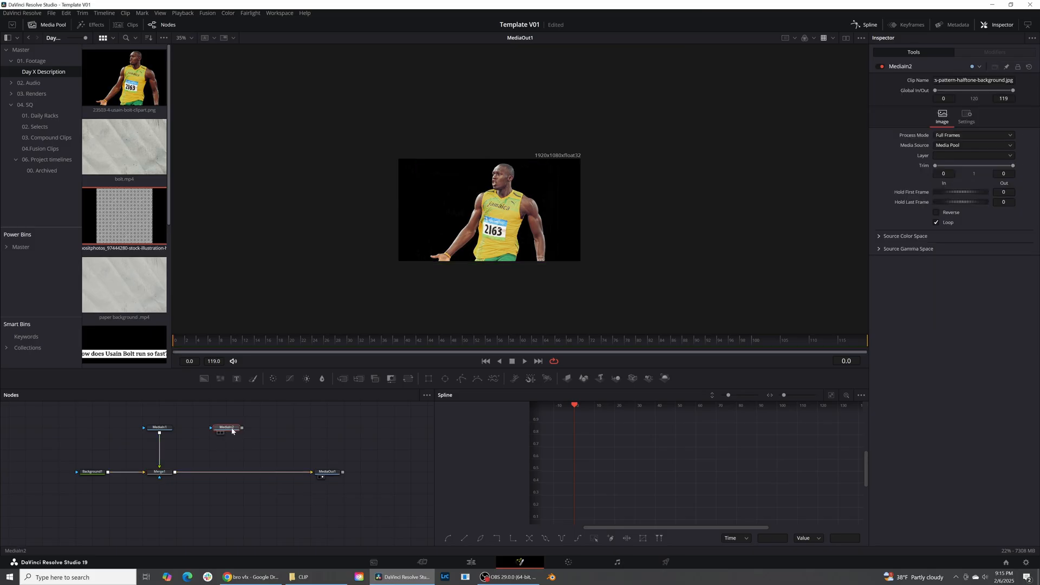
{"action": "mouse_move", "coordinate": [226, 434]}
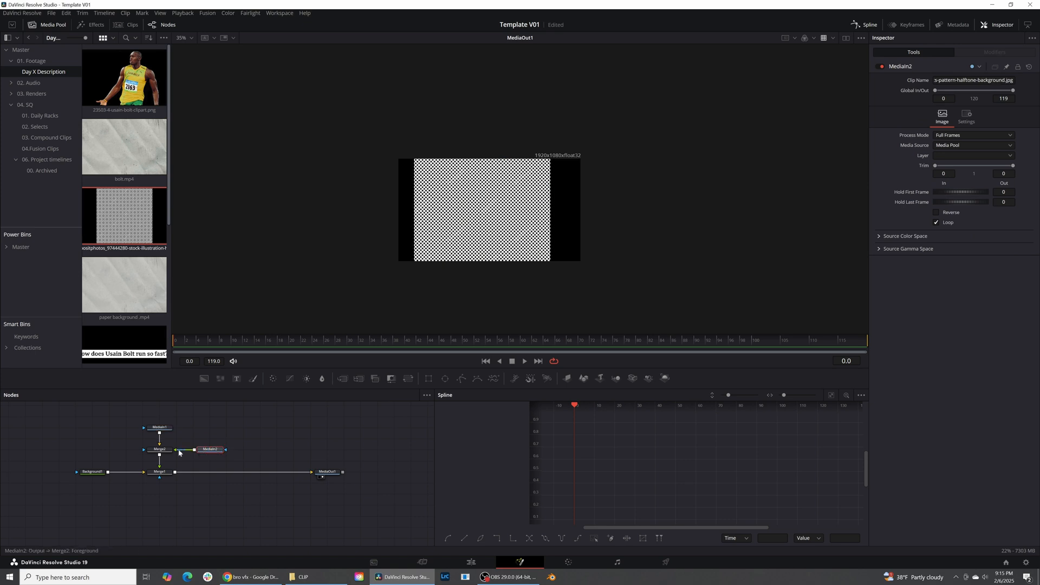
Merge the halftone pattern onto Bolt with Merge2, setting Edges to Mirror at about 0.62 size.
{"action": "left_click", "coordinate": [159, 448]}
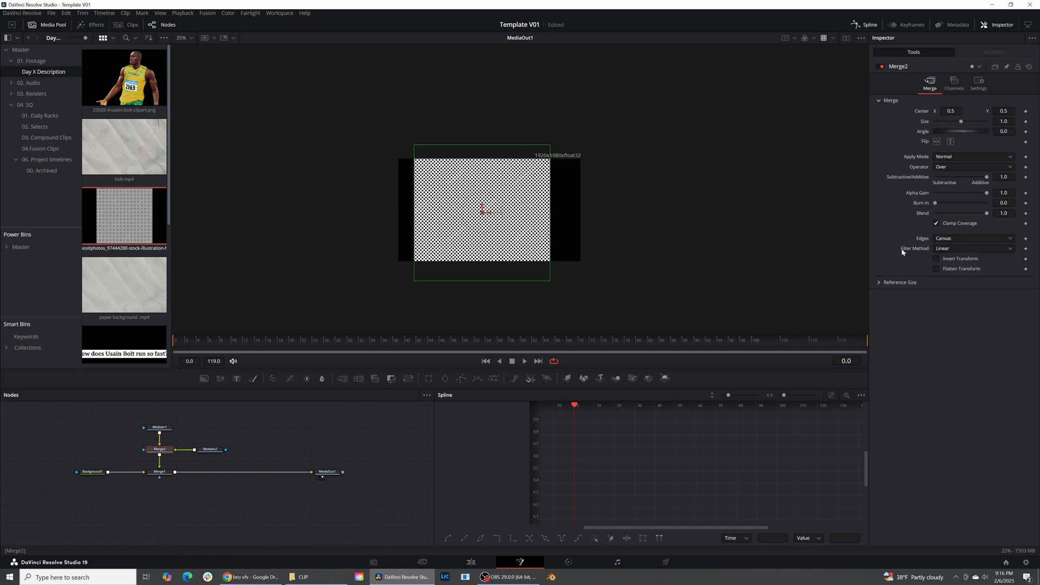
{"action": "left_click", "coordinate": [973, 247]}
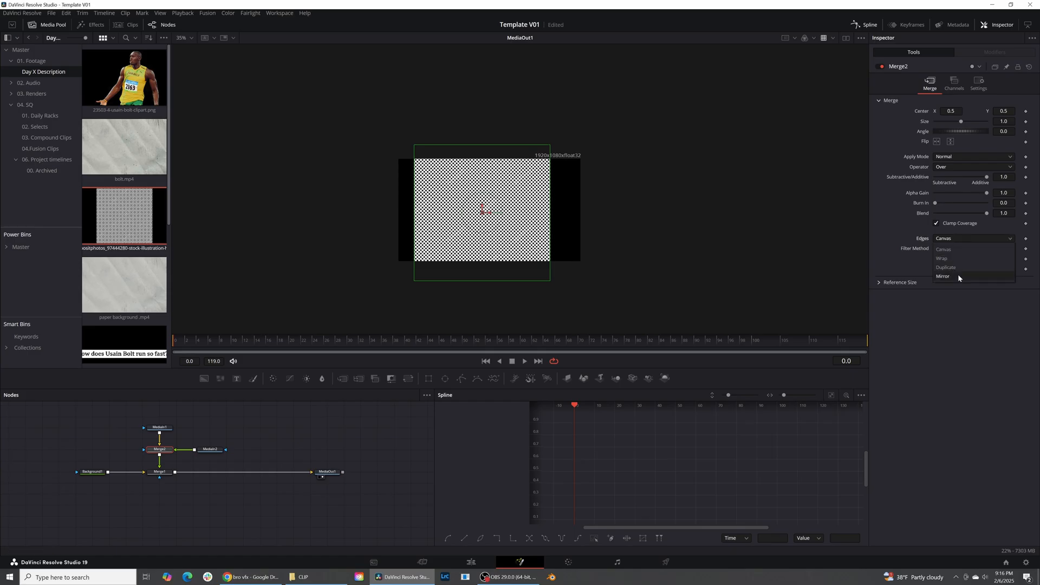
{"action": "left_click", "coordinate": [942, 277]}
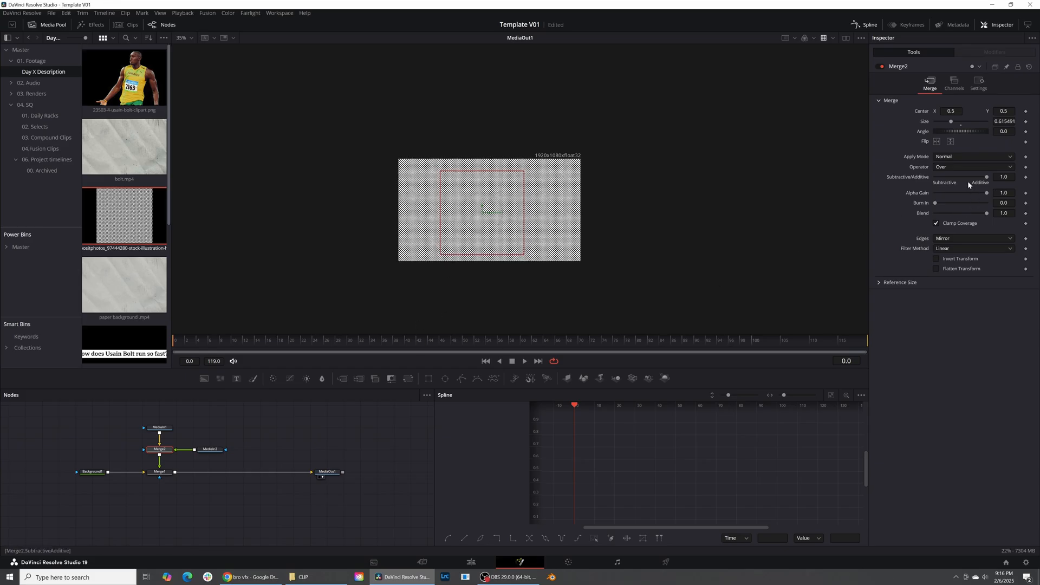
Set Merge2's Apply Mode to Overlay and reduce Size to about 0.21 for fine dots.
{"action": "left_click", "coordinate": [972, 156]}
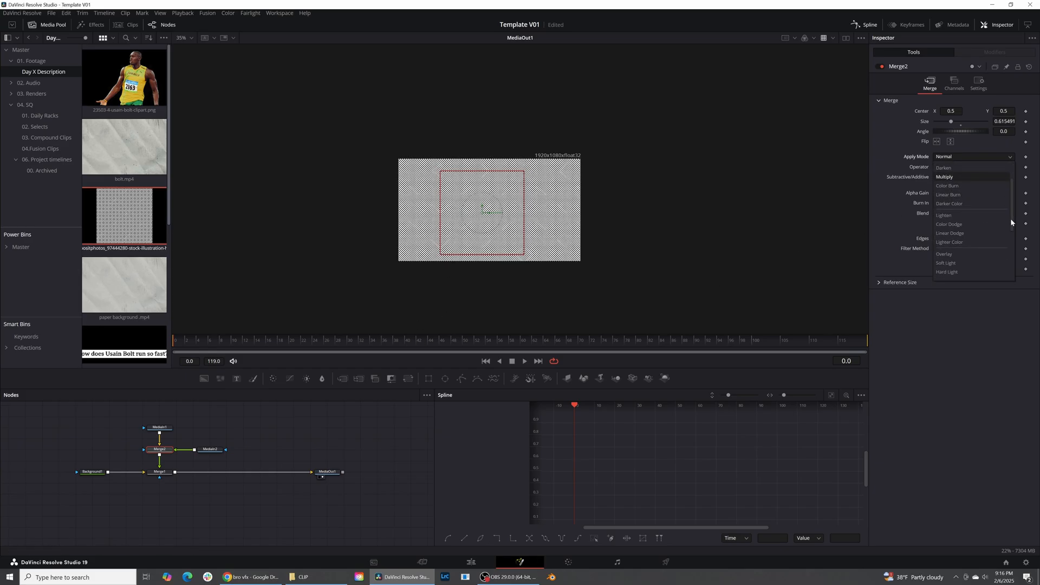
{"action": "scroll", "scroll_direction": "down", "scroll_amount": 3}
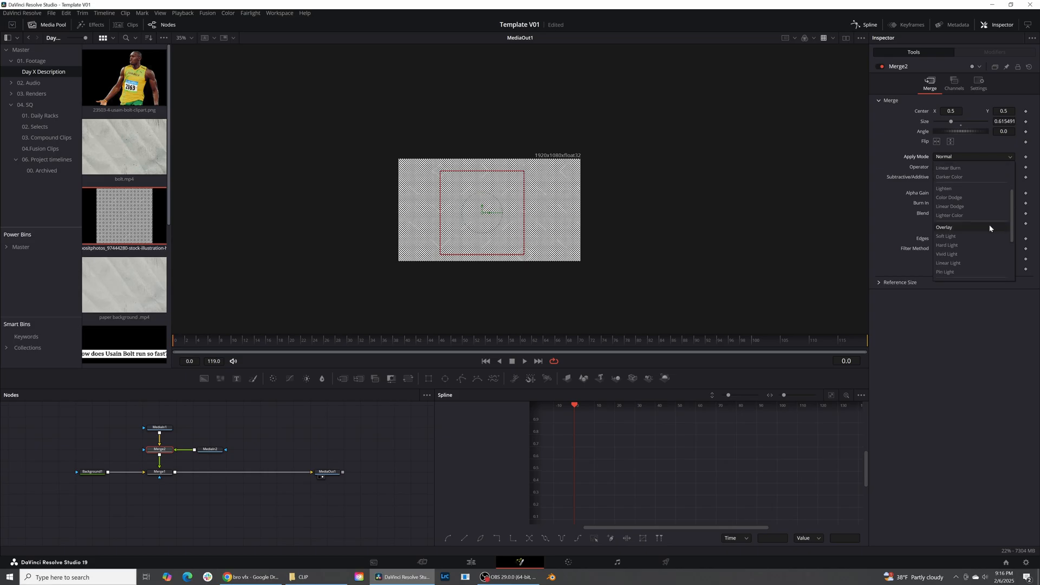
{"action": "left_click", "coordinate": [944, 227]}
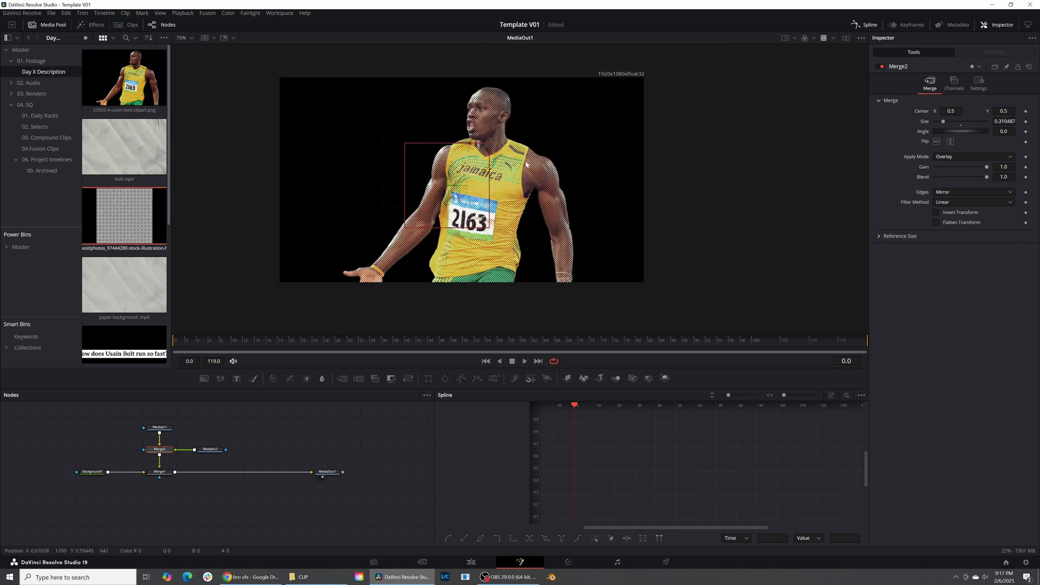
{"action": "left_click", "coordinate": [159, 416]}
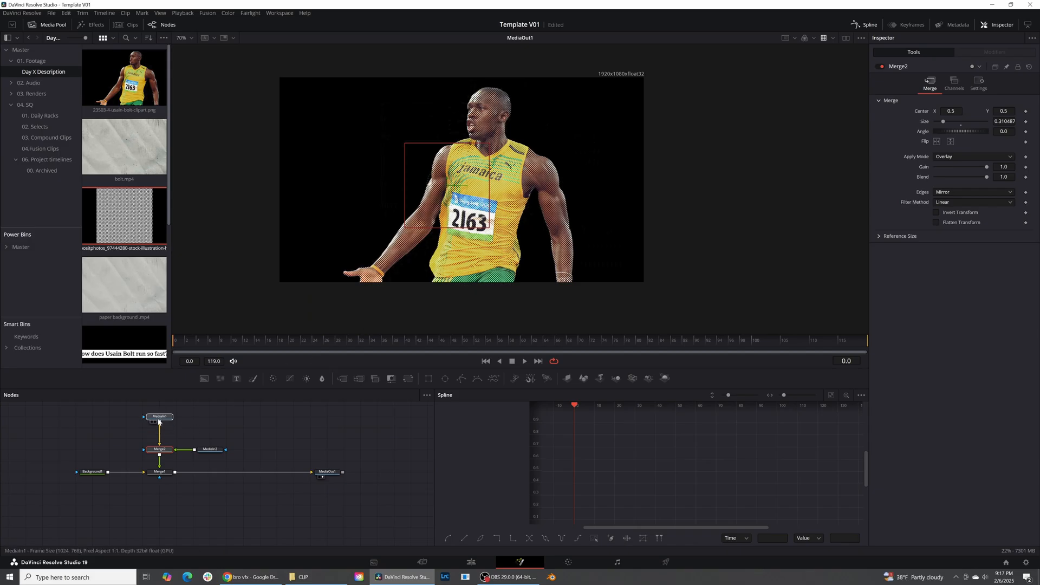
Insert a Color Corrector after the Bolt image with Saturation 0 and Contrast 1.16.
{"action": "left_click", "coordinate": [222, 449]}
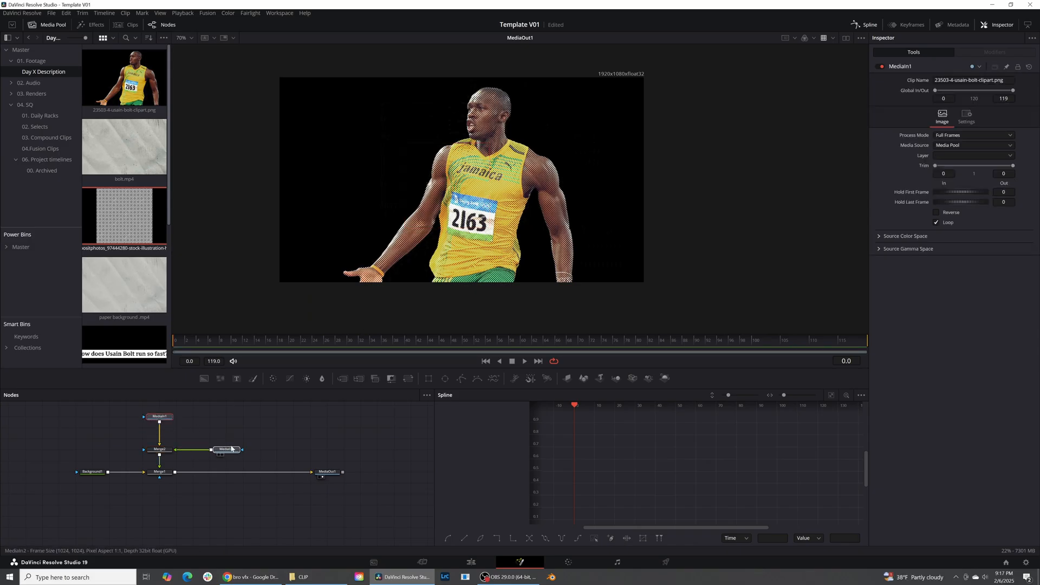
{"action": "left_click", "coordinate": [225, 449]}
{"action": "type", "text": "color"}
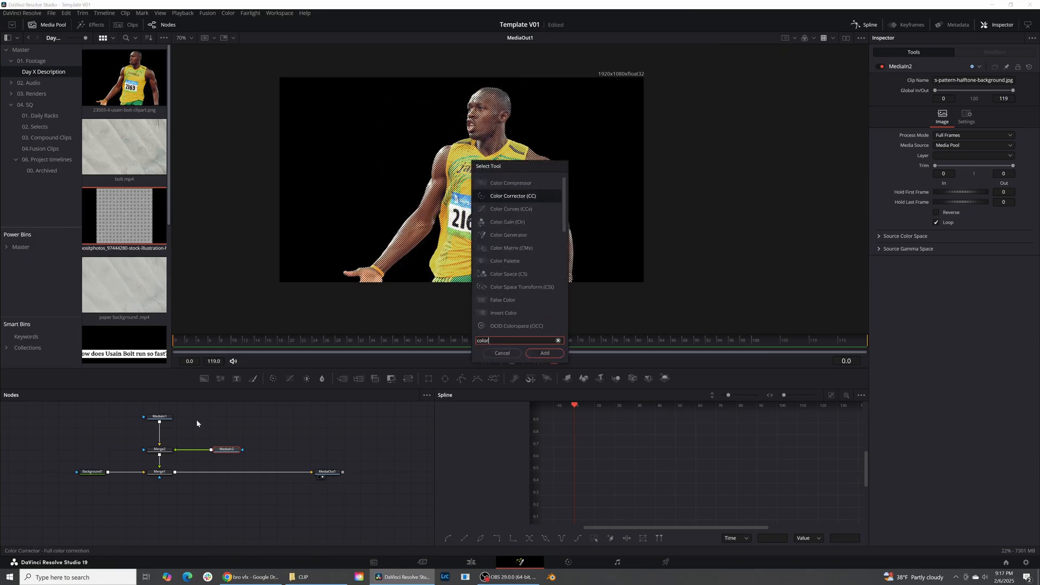
{"action": "left_click", "coordinate": [544, 352]}
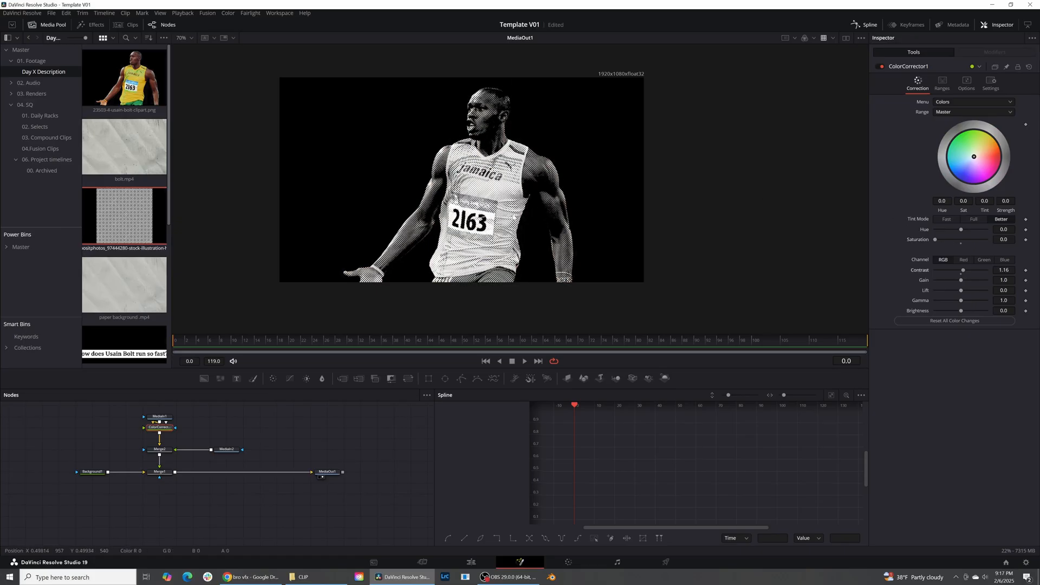
{"action": "left_click", "coordinate": [213, 450]}
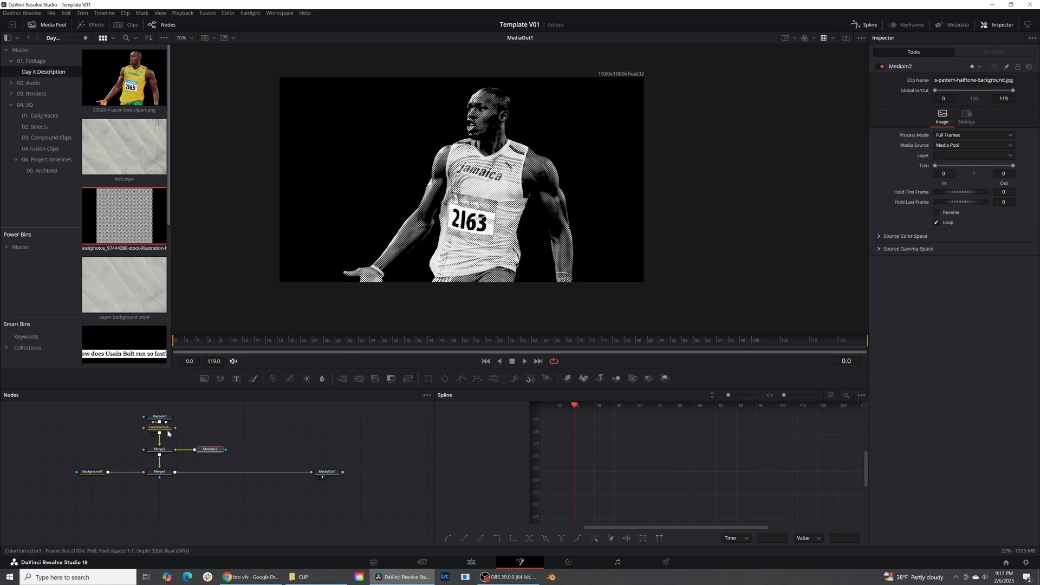
{"action": "left_click", "coordinate": [160, 404]}
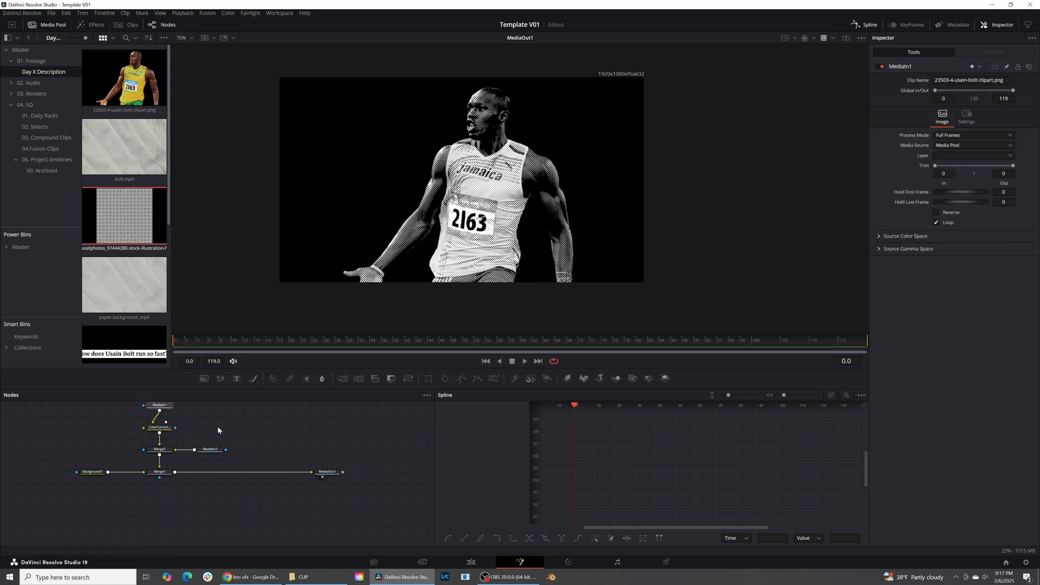
Set the black Background node's Alpha to 0 so the halftone cutout sits over transparency.
{"action": "left_click", "coordinate": [159, 471]}
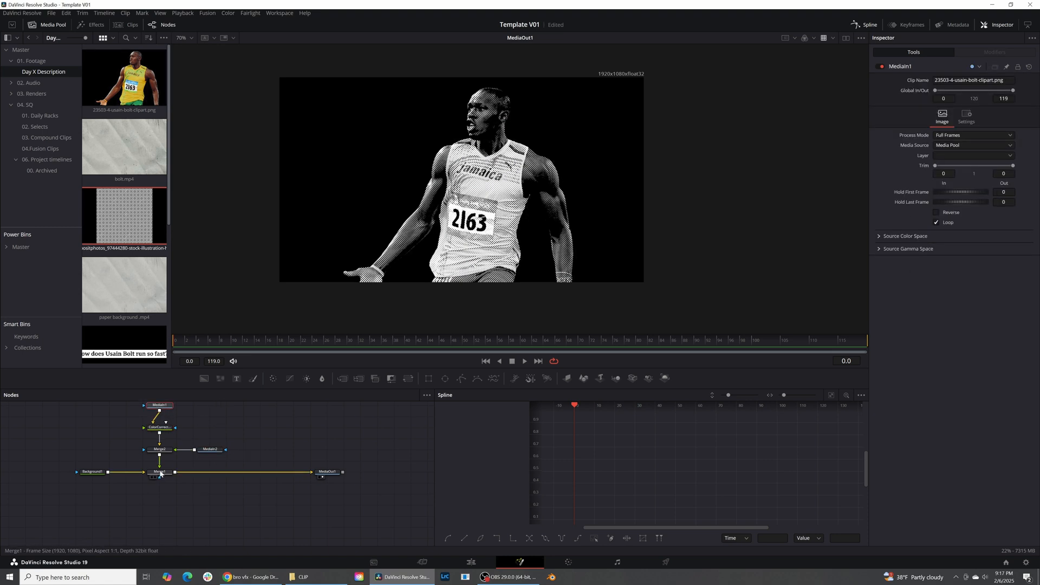
{"action": "left_click", "coordinate": [91, 472]}
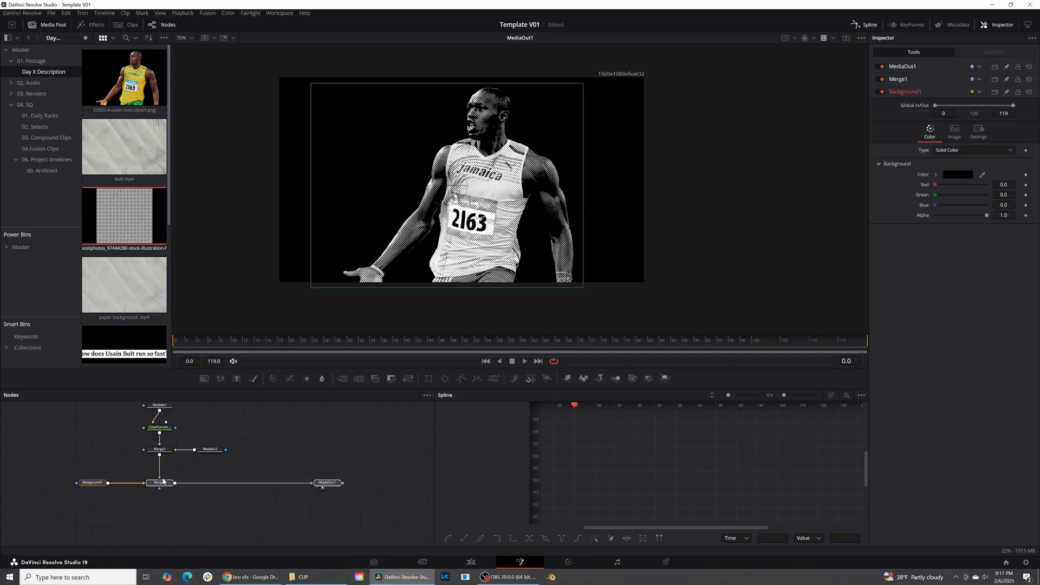
{"action": "left_click", "coordinate": [91, 482]}
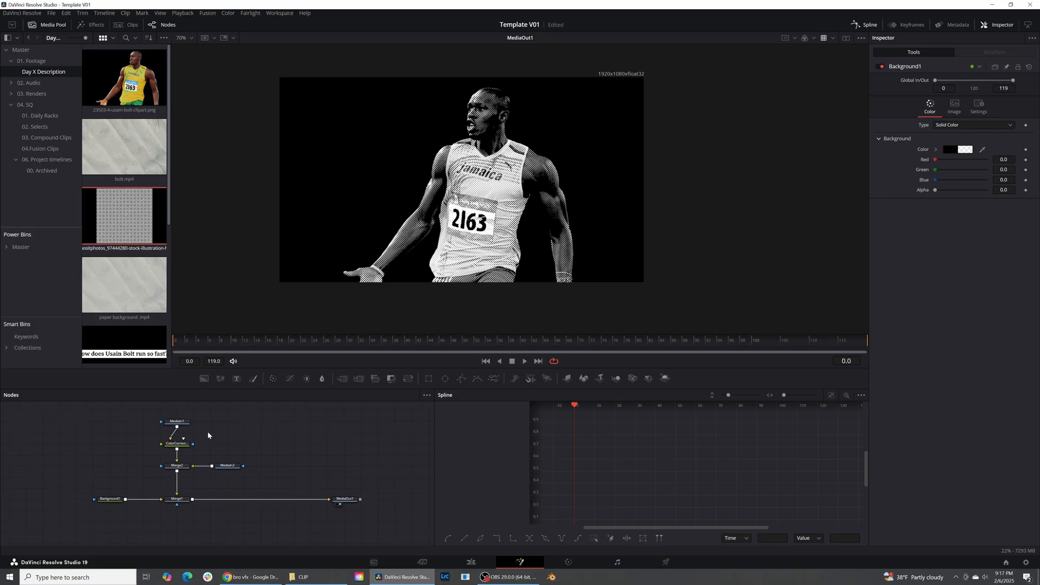
{"action": "left_click", "coordinate": [177, 421]}
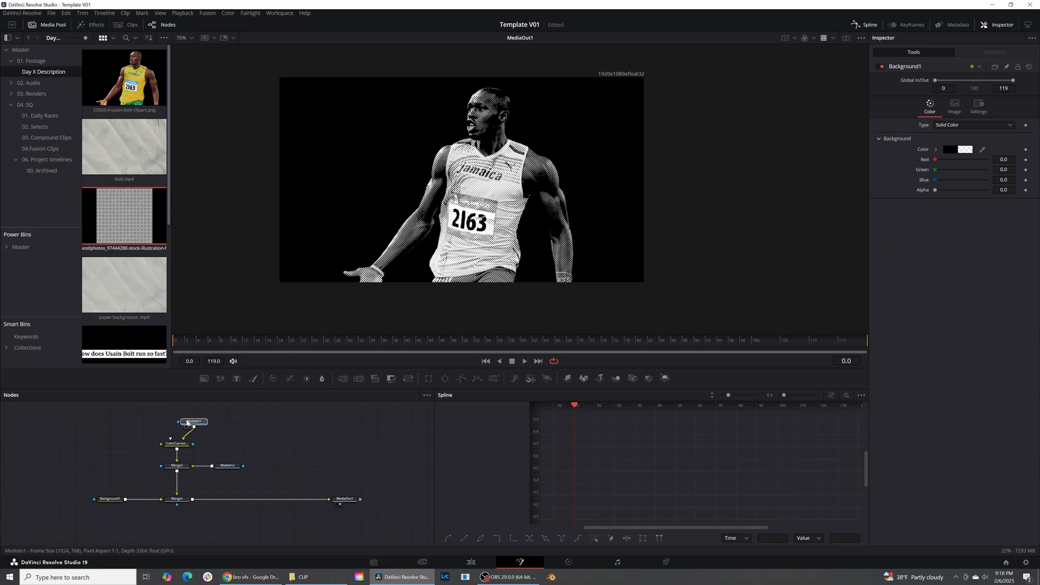
{"action": "left_click", "coordinate": [193, 421]}
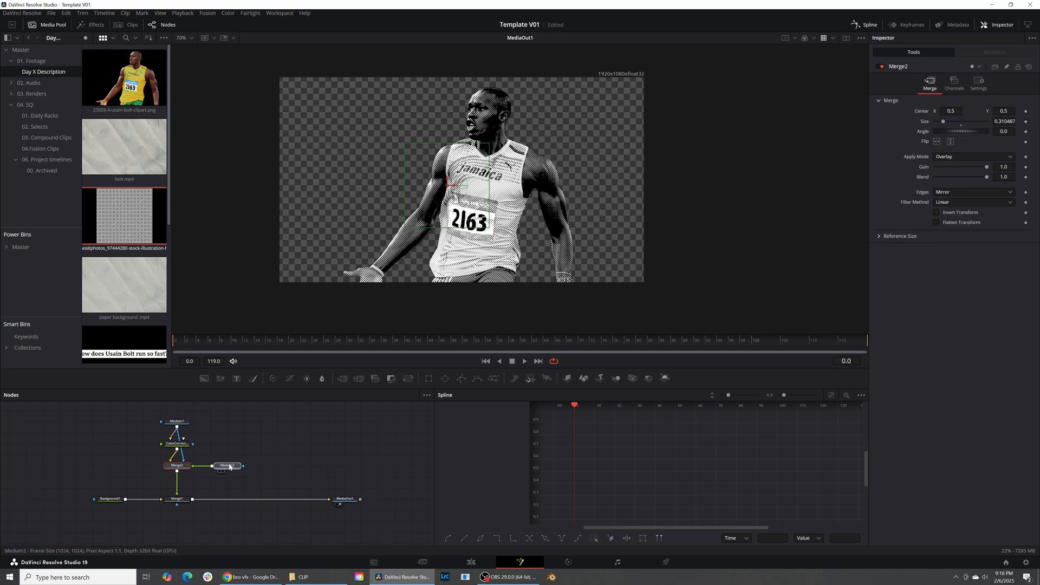
{"action": "left_click", "coordinate": [227, 465]}
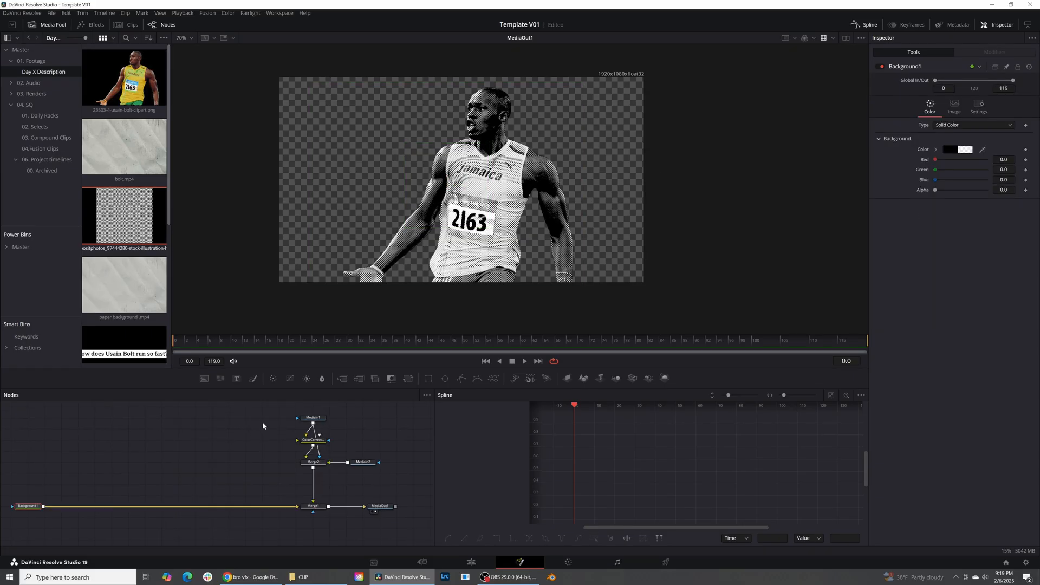
{"action": "mouse_move", "coordinate": [273, 431]}
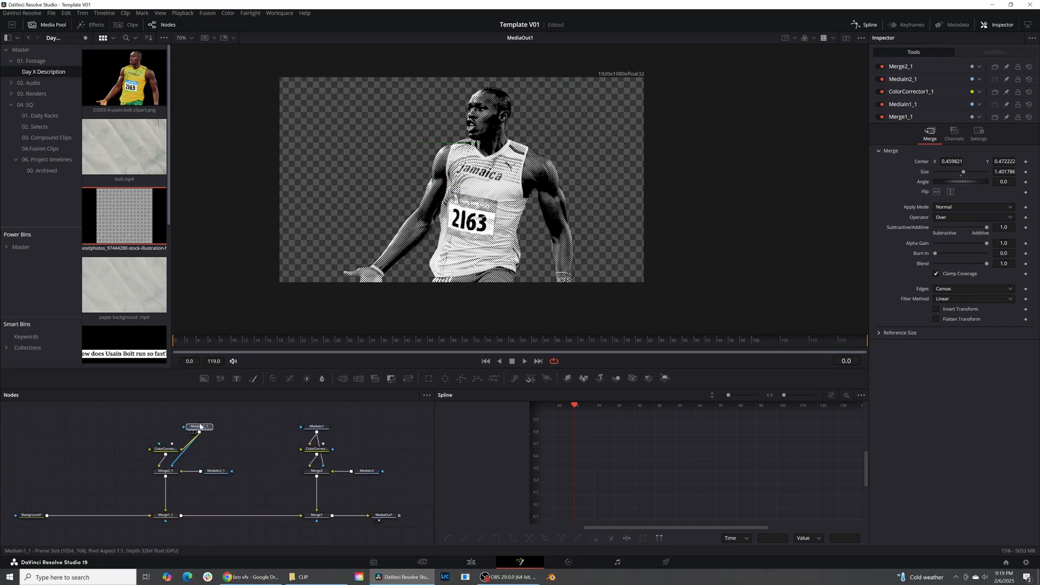
Duplicate the MediaIn, ColorCorrector and Merge nodes and delete the copy's ColorCorrector.
{"action": "left_click", "coordinate": [165, 436]}
{"action": "type", "text": "olor"}
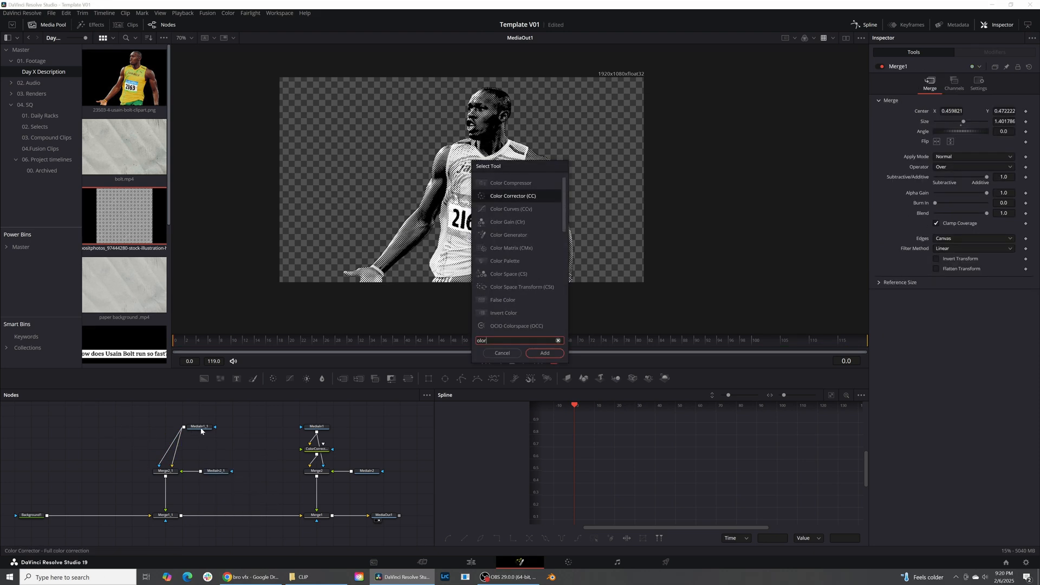
Add a Color Generator to the copied Merge, wire the copy into the main Merge, and bring up its colour swatch.
{"action": "type", "text": "g"}
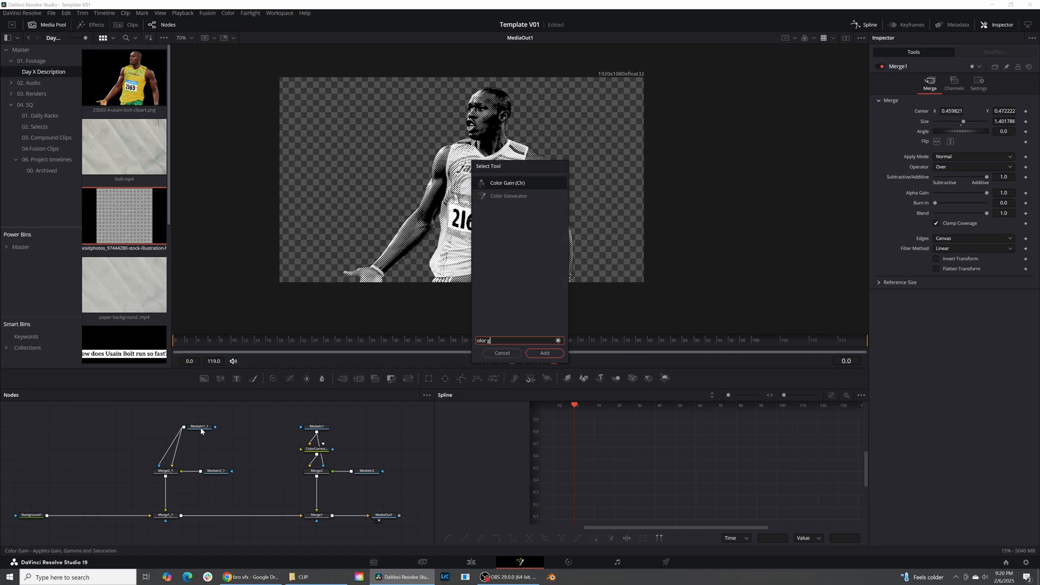
{"action": "left_click", "coordinate": [544, 352]}
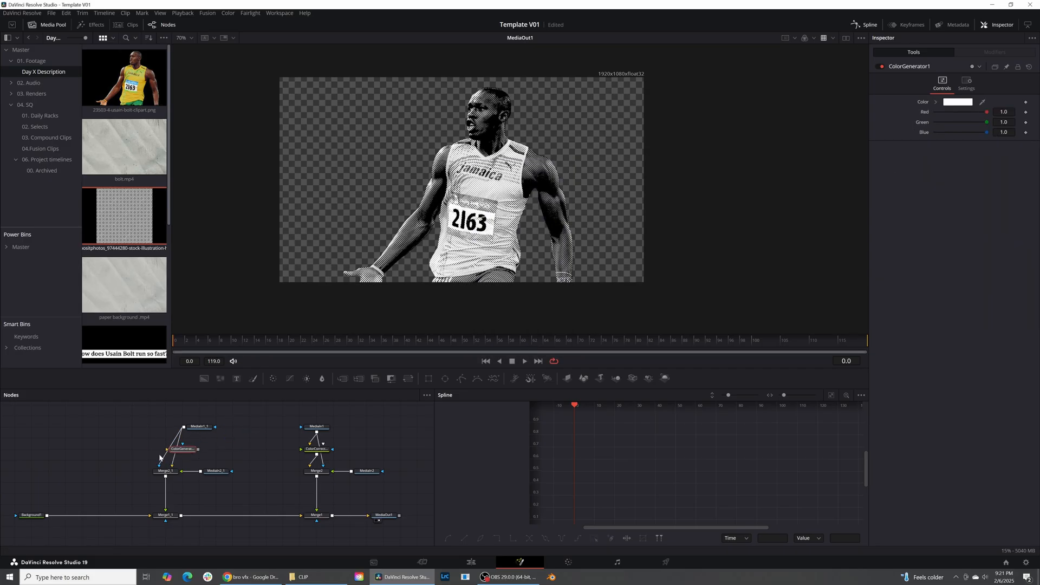
{"action": "left_click", "coordinate": [182, 448]}
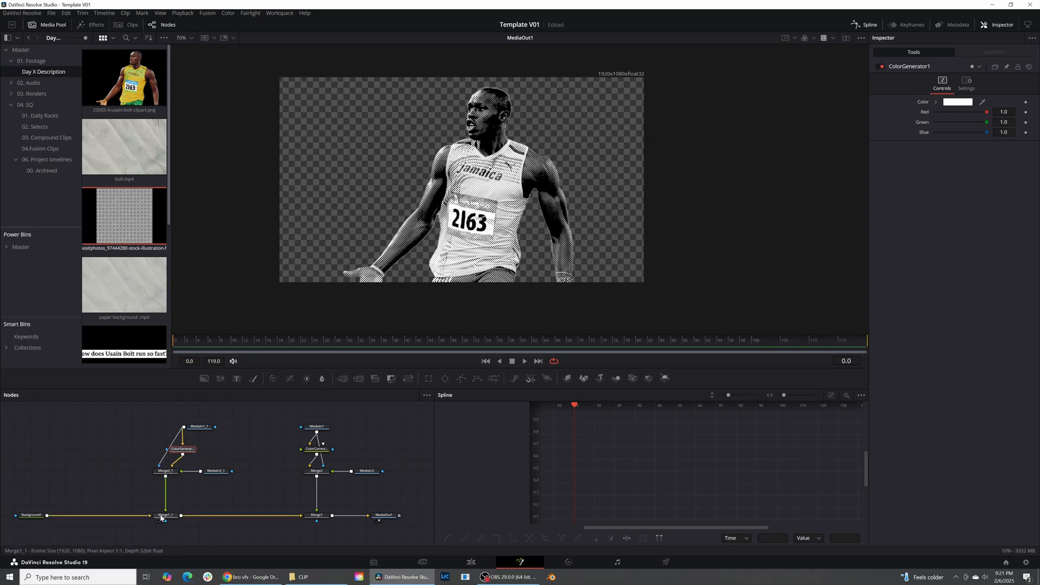
{"action": "left_click", "coordinate": [167, 515]}
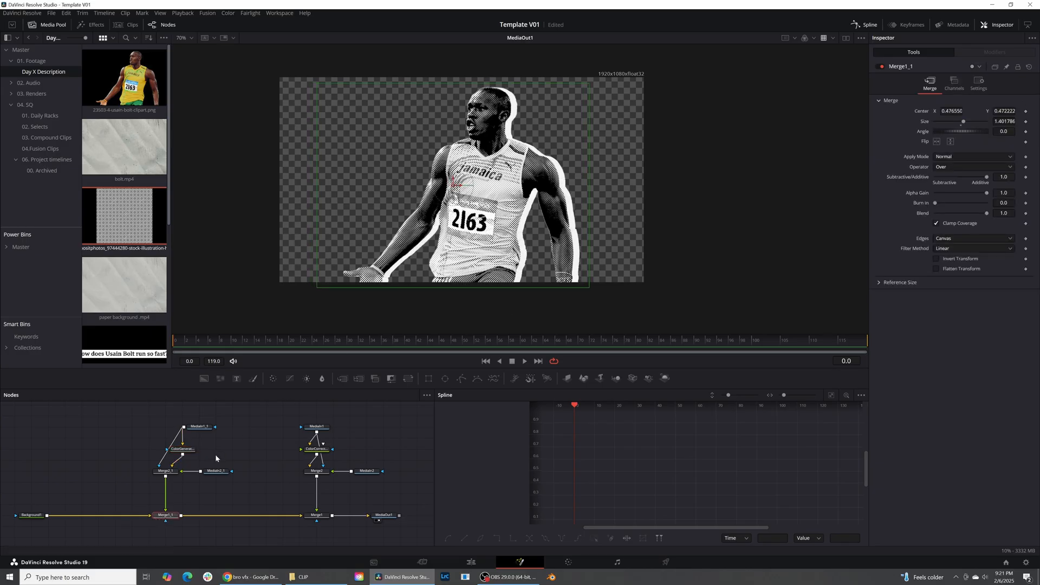
{"action": "left_click", "coordinate": [214, 471]}
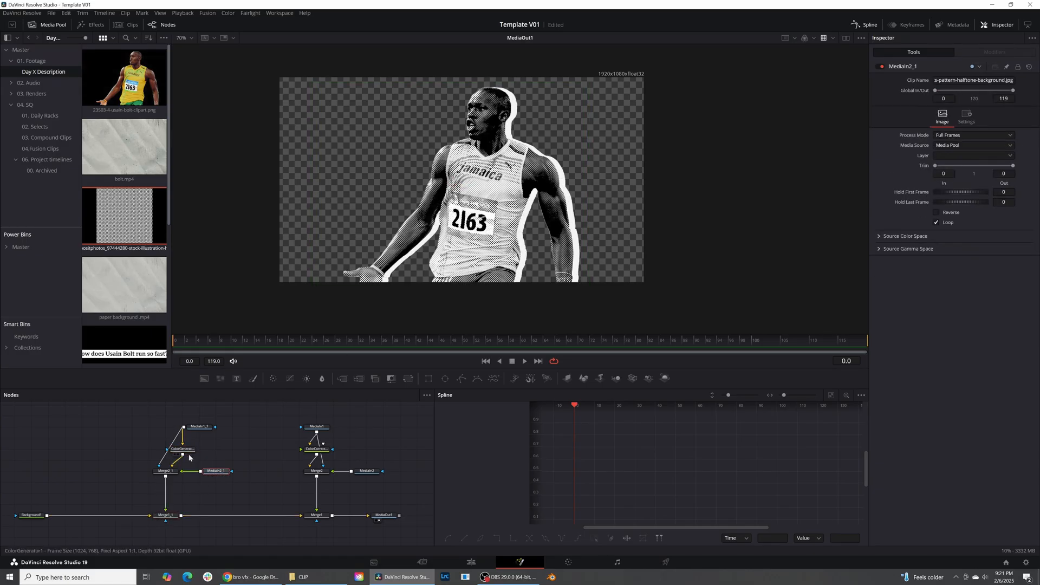
{"action": "left_click", "coordinate": [957, 102]}
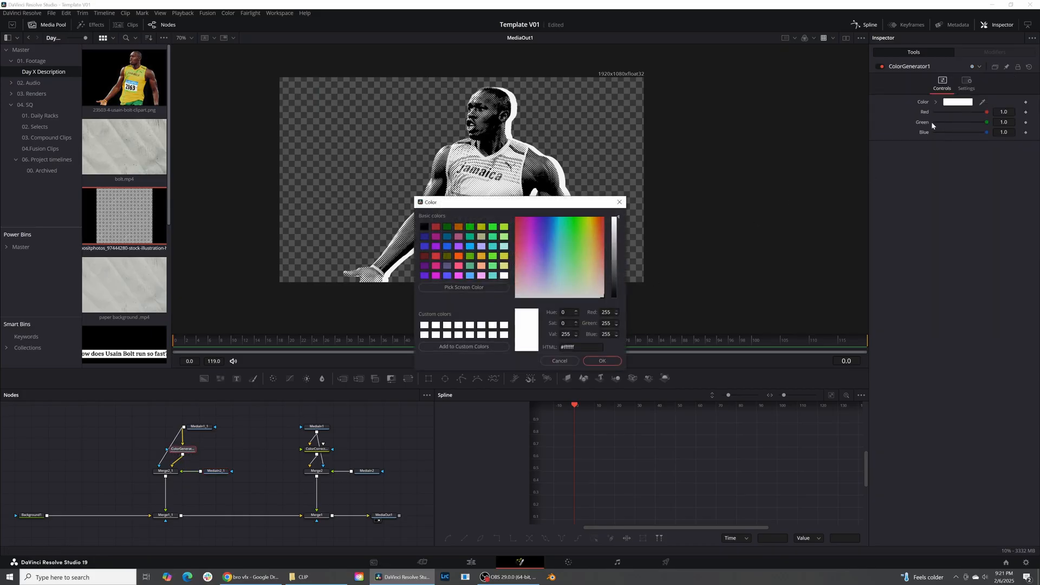
Choose a warm red shade for the Color Generator so a red halftone edge outlines Bolt.
{"action": "left_click", "coordinate": [600, 226]}
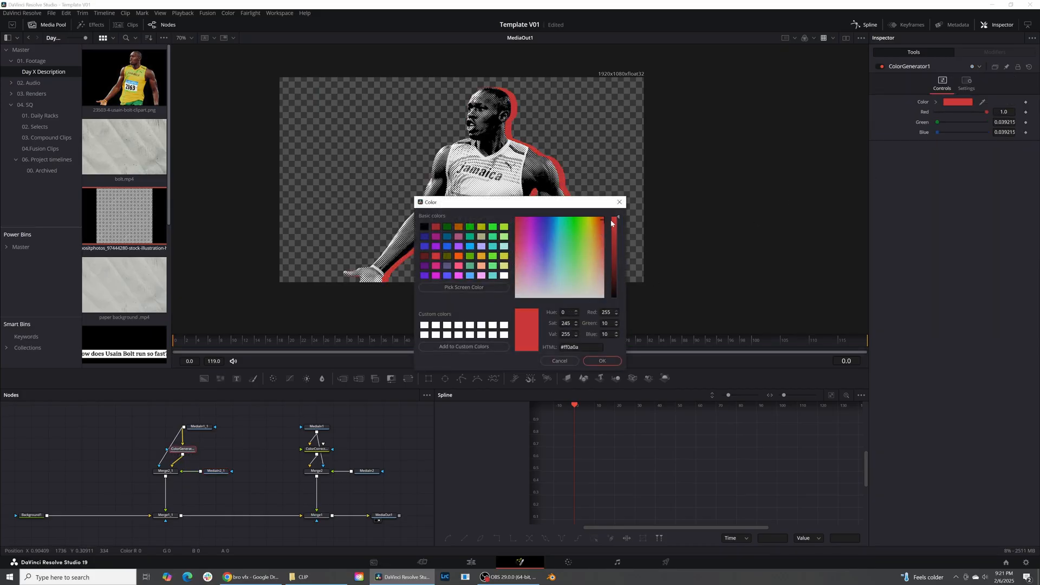
{"action": "left_click", "coordinate": [601, 229]}
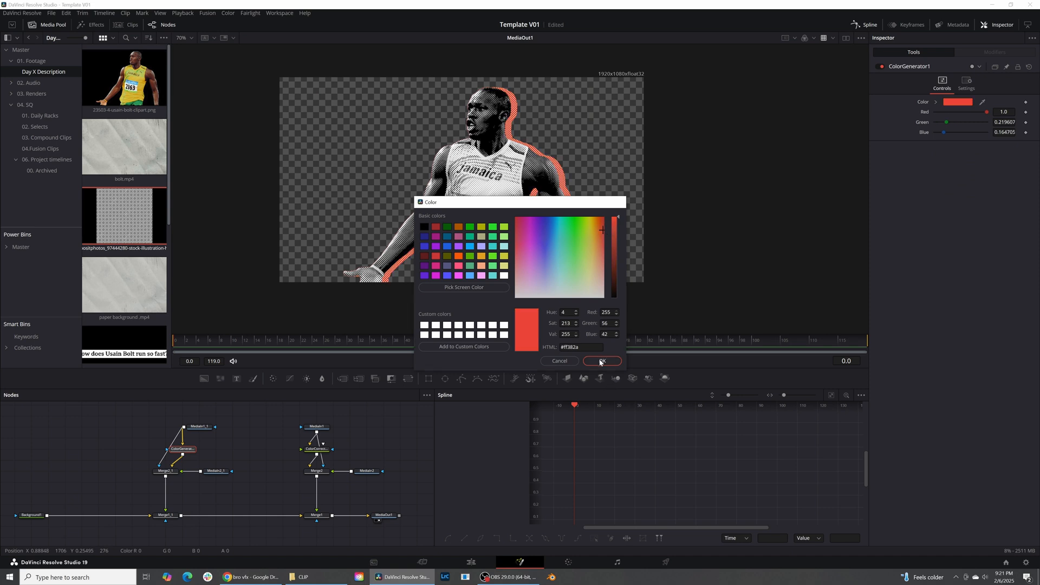
{"action": "left_click", "coordinate": [600, 360]}
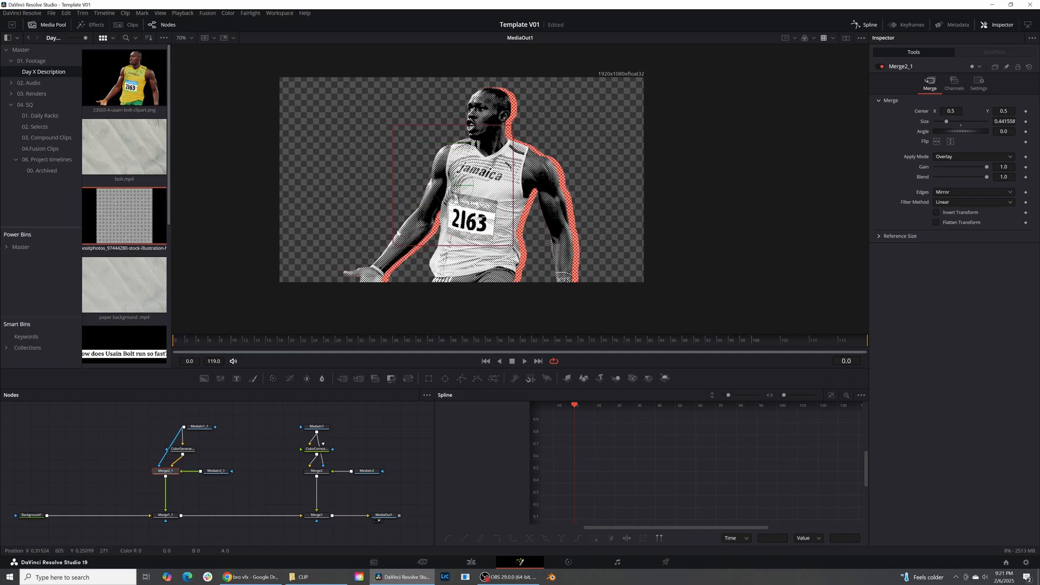
Set the red copy's Merge apply mode to Multiply and shrink the halftone size to about 0.33.
{"action": "left_click", "coordinate": [972, 156]}
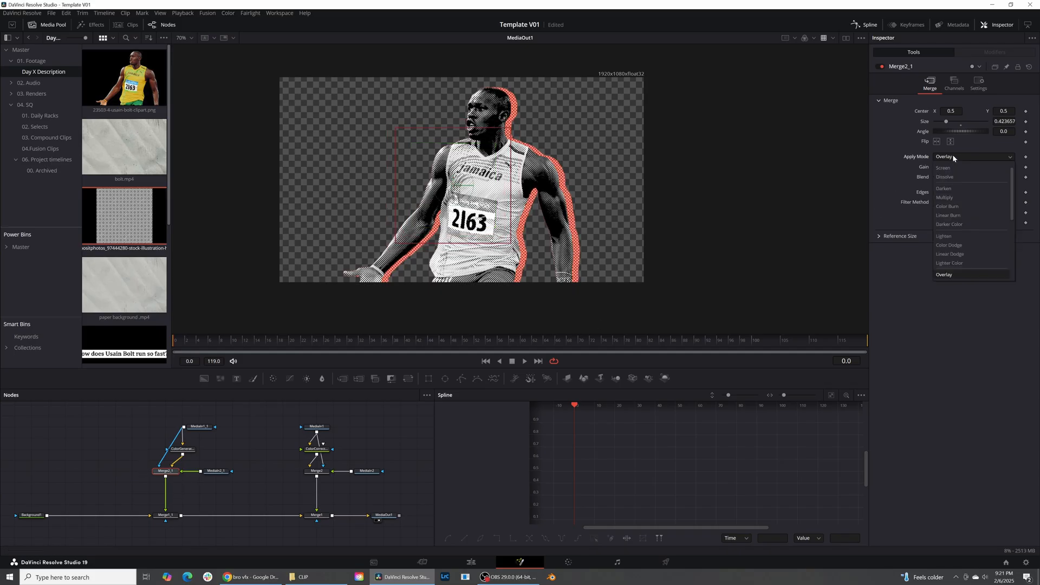
{"action": "mouse_move", "coordinate": [949, 214]}
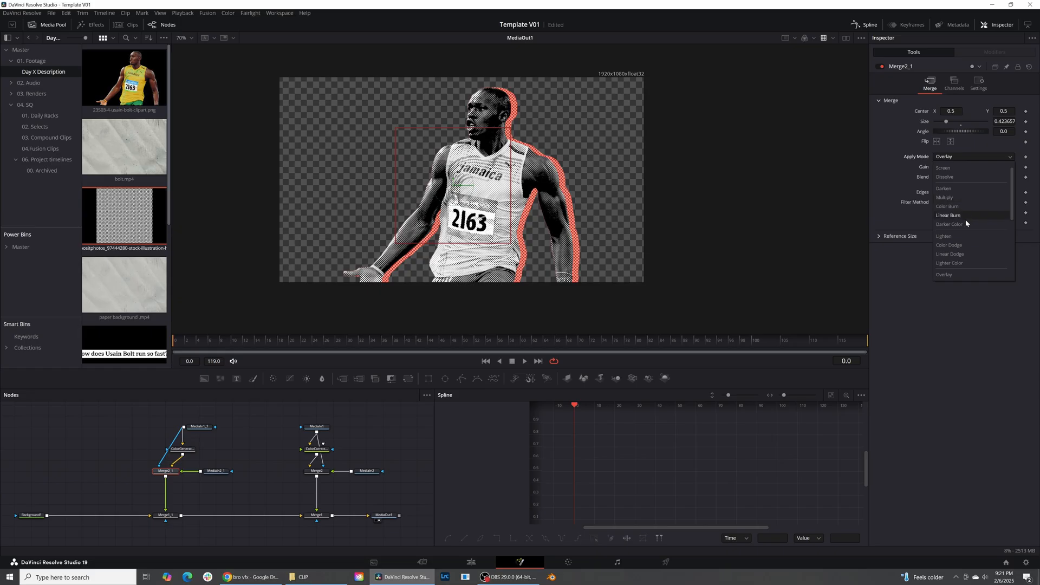
{"action": "left_click", "coordinate": [943, 274]}
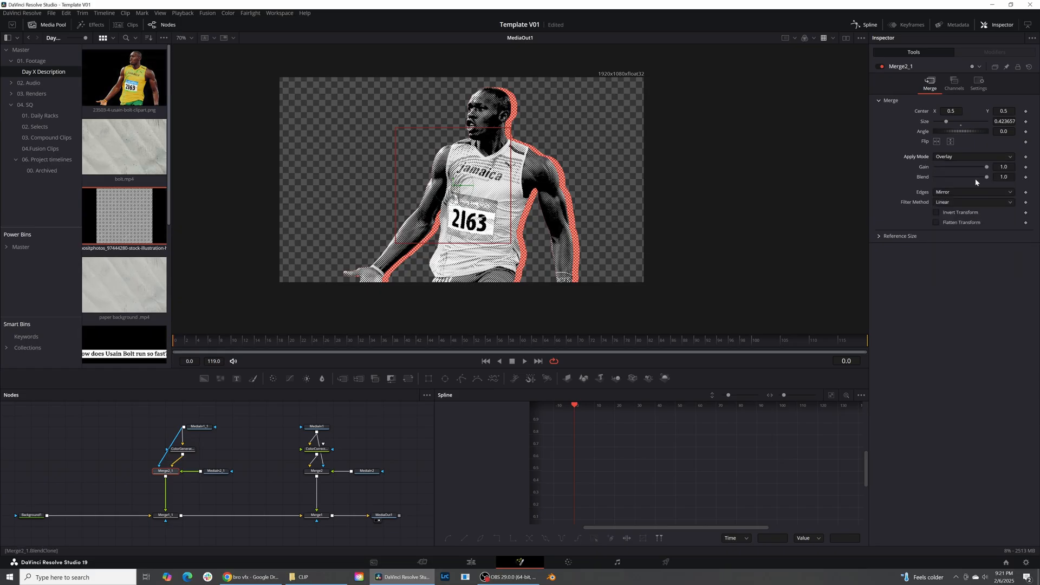
{"action": "left_click", "coordinate": [971, 156]}
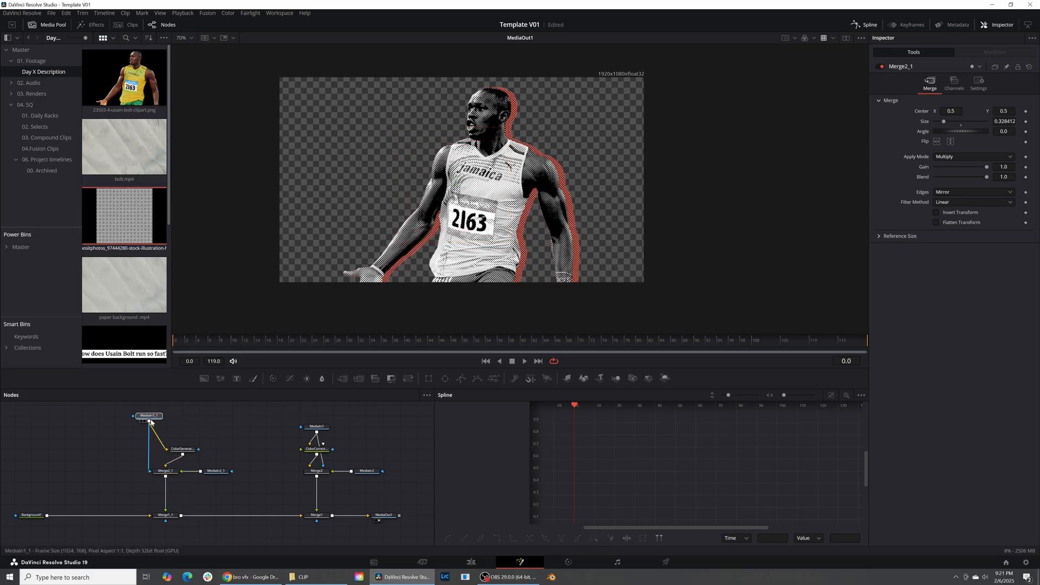
{"action": "left_click", "coordinate": [317, 515]}
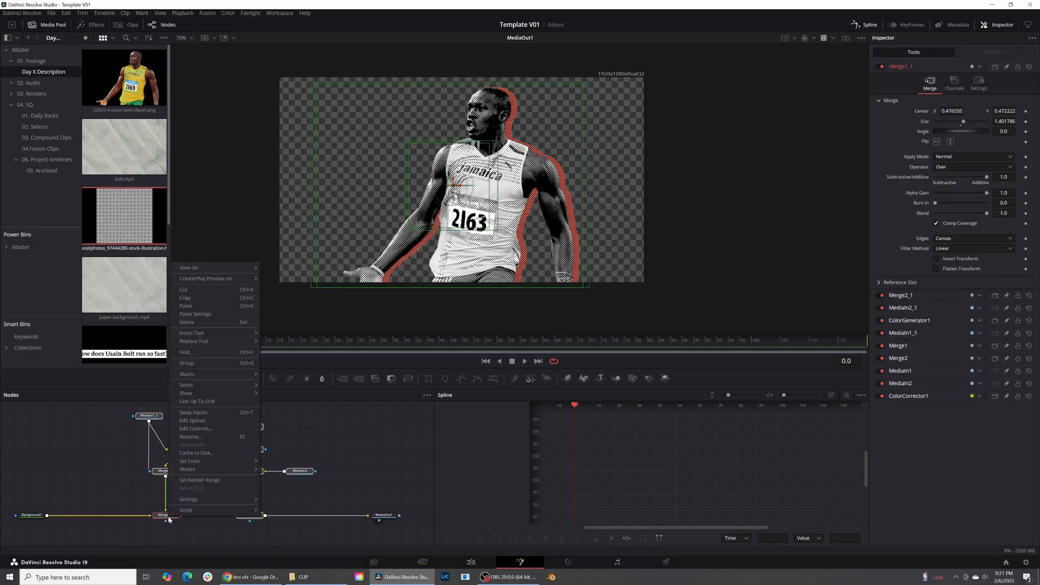
Group the selected cutout nodes into Group1 and add a Transform node after it.
{"action": "left_click", "coordinate": [186, 363]}
{"action": "type", "text": "trans"}
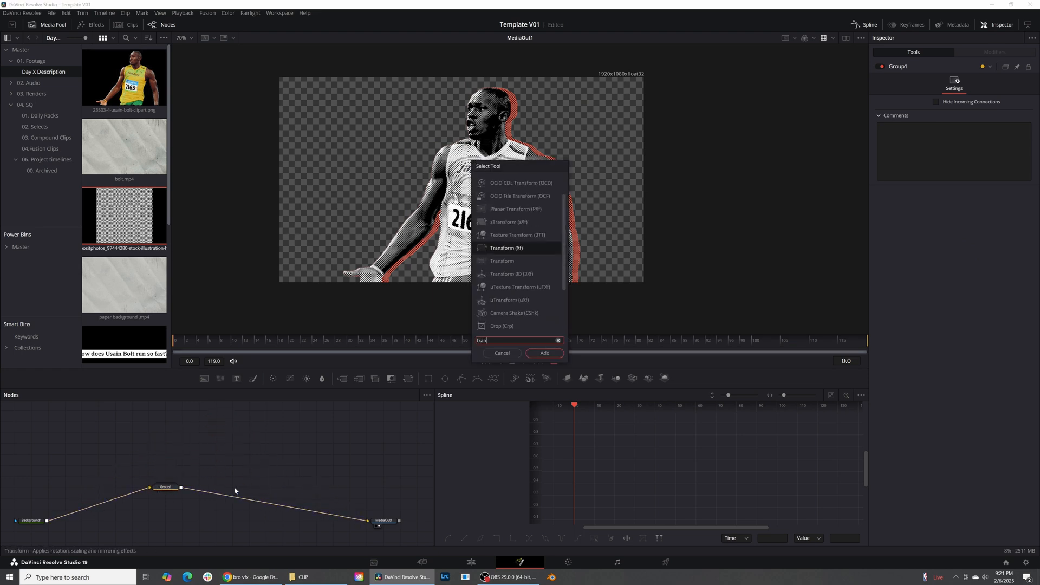
{"action": "left_click", "coordinate": [544, 352]}
{"action": "type", "text": "camer"}
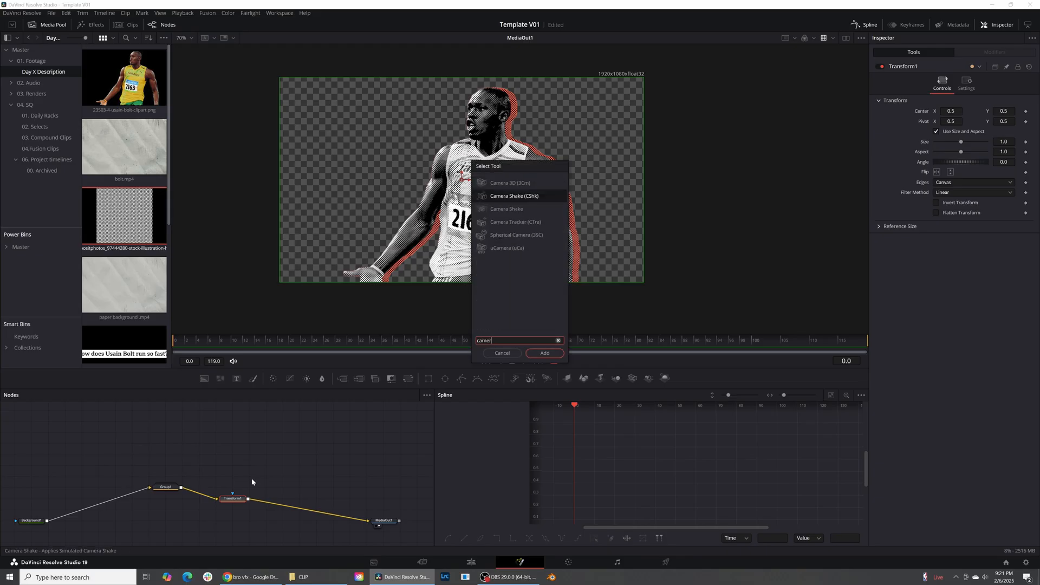
{"action": "left_click", "coordinate": [545, 352]}
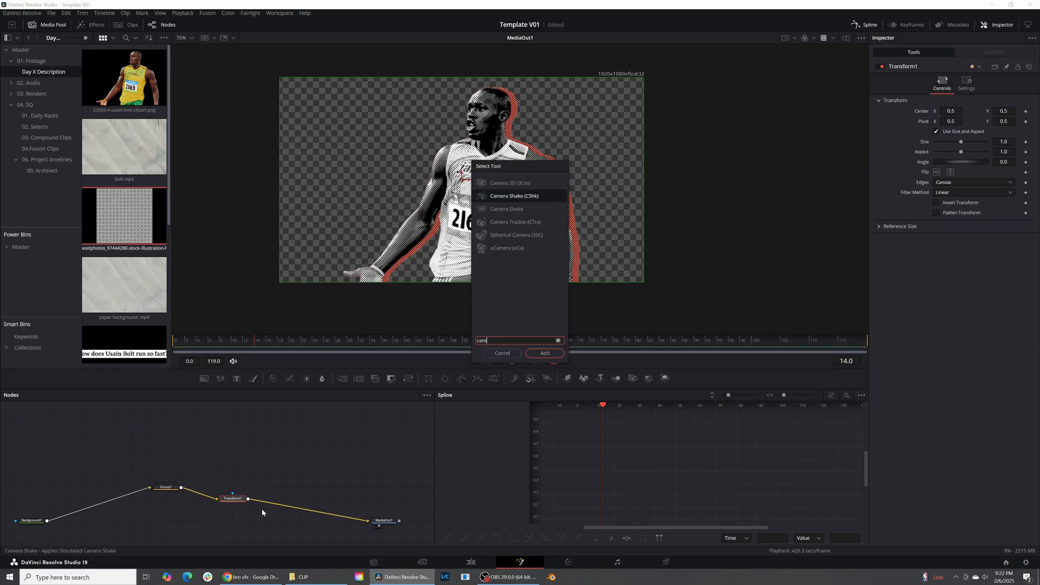
Add a Camera Shake node between the Transform and MediaOut1.
{"action": "left_click", "coordinate": [544, 352]}
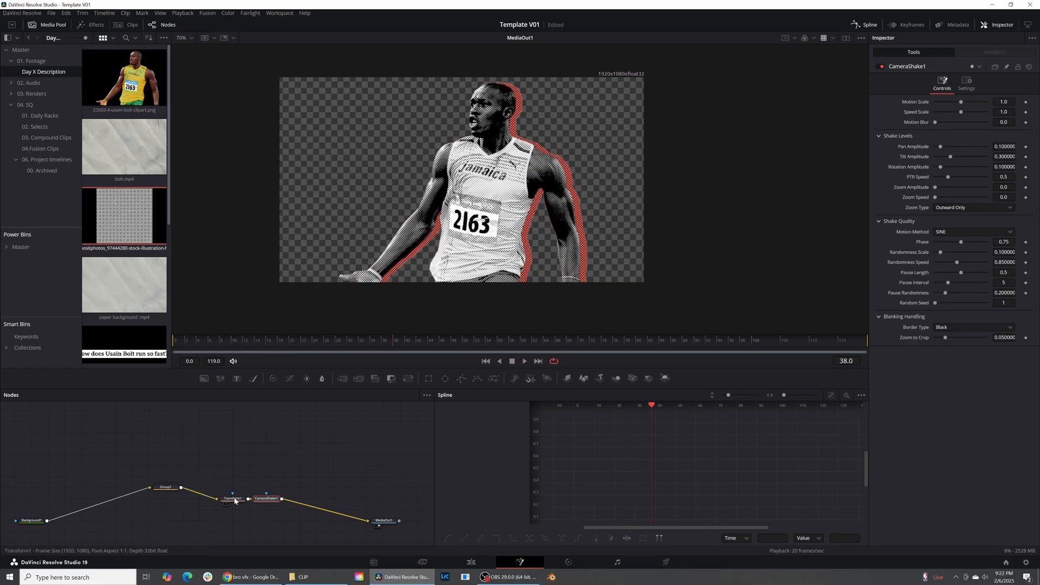
{"action": "left_click", "coordinate": [215, 498]}
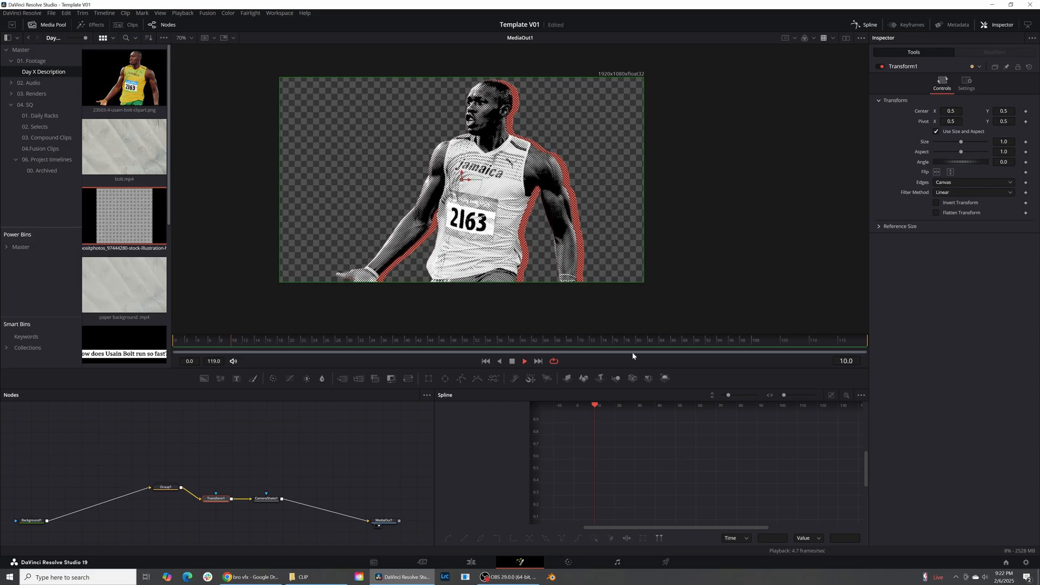